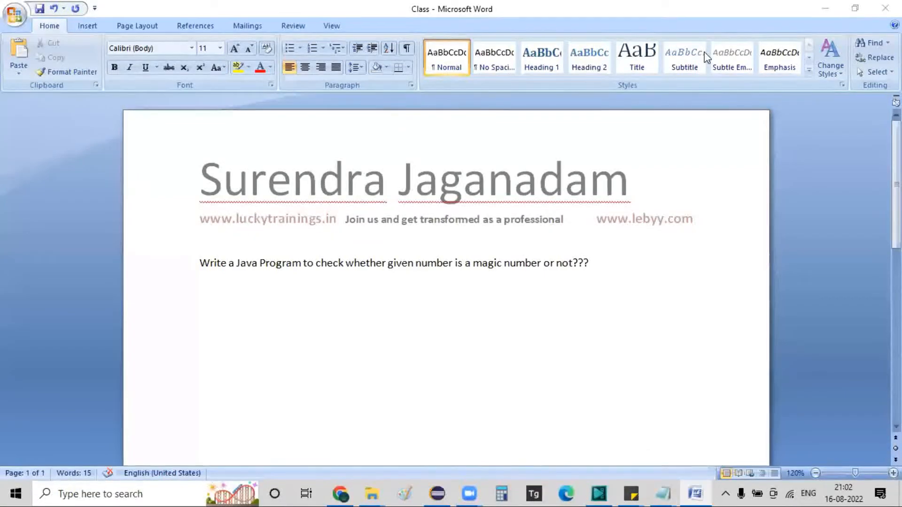
{"action": "mouse_move", "coordinate": [557, 314]}
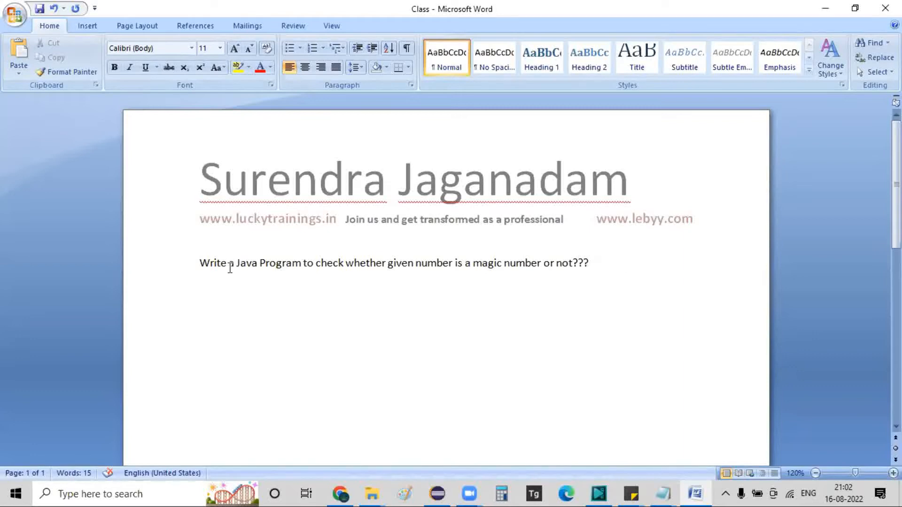
Add the example number 254 on a new line after the question
{"action": "triple_click", "coordinate": [395, 264]}
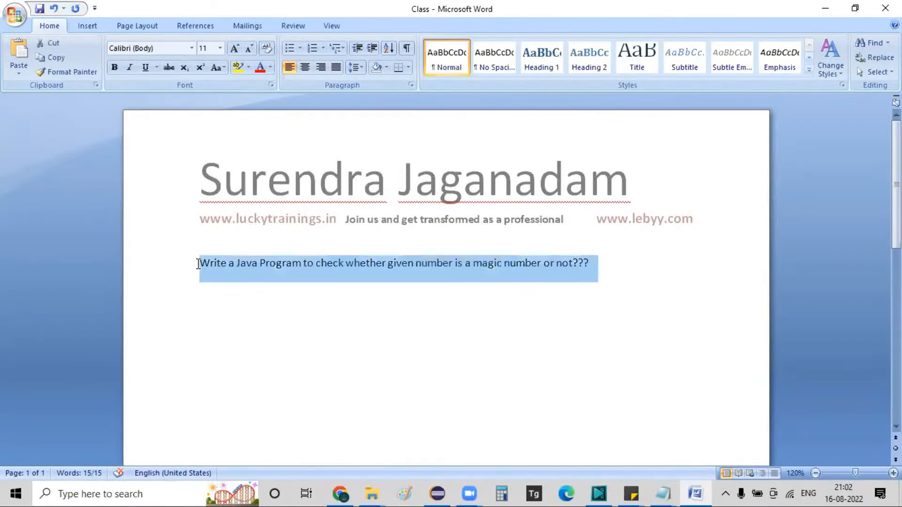
{"action": "left_click", "coordinate": [608, 263]}
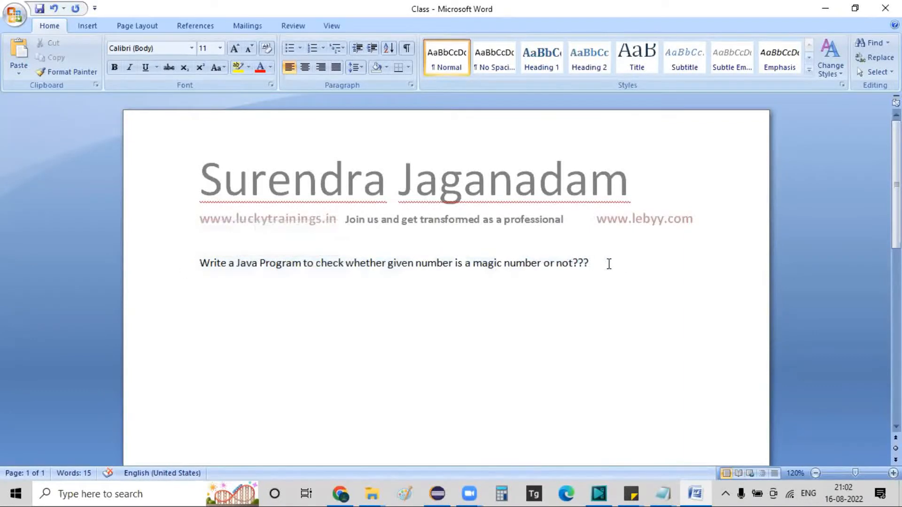
{"action": "triple_click", "coordinate": [394, 263]}
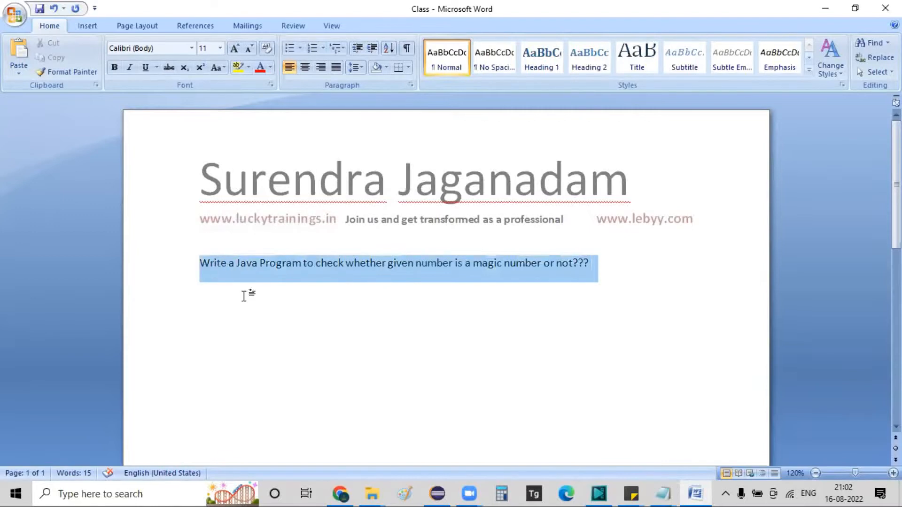
{"action": "left_click", "coordinate": [592, 263]}
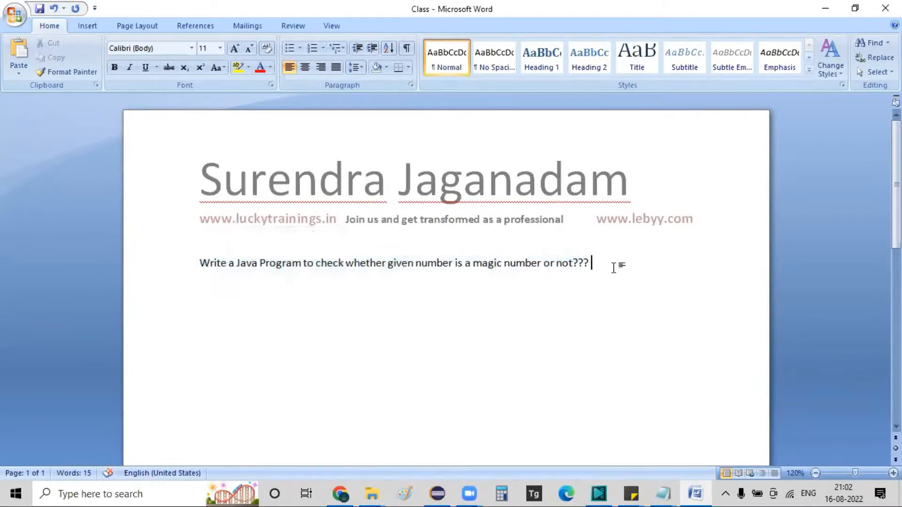
{"action": "type", "text": "254"}
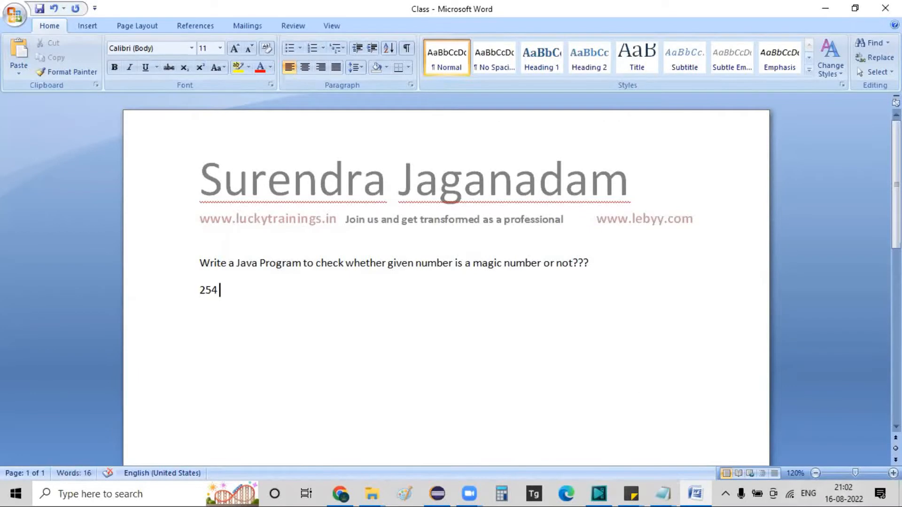
{"action": "key", "text": "enter"}
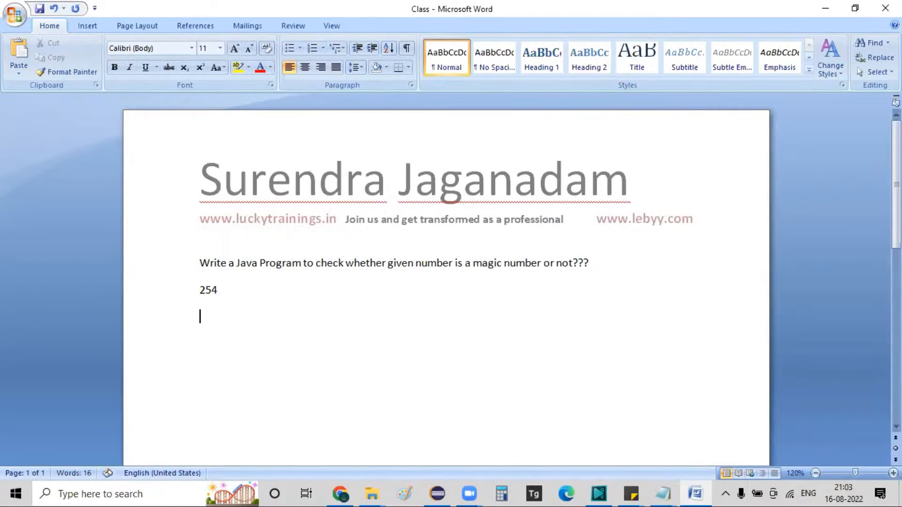
Add the headings 'Magic number or not' and 'Magic number???'
{"action": "type", "text": "m"}
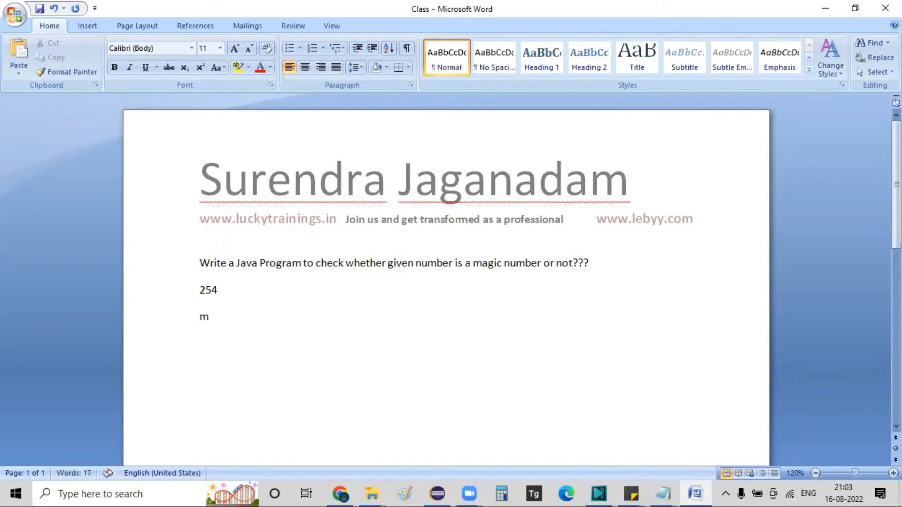
{"action": "type", "text": "agic"}
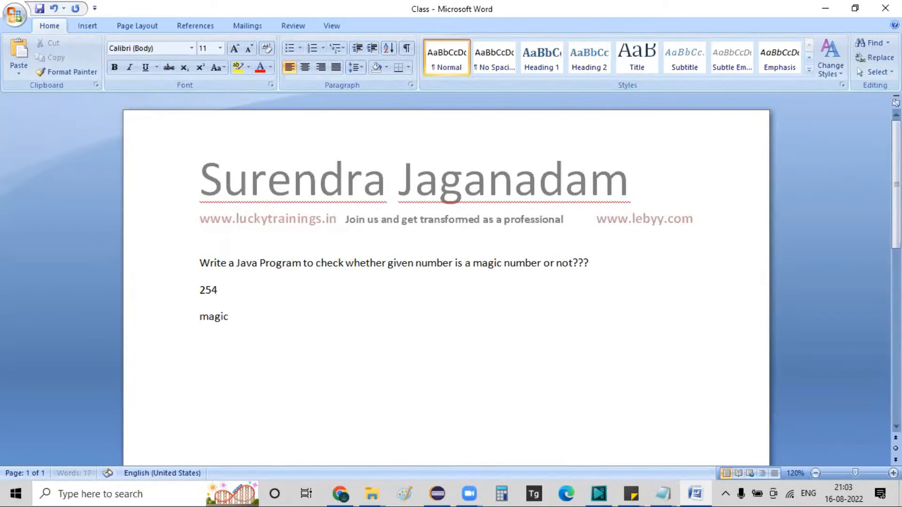
{"action": "type", "text": "Magic number or not"}
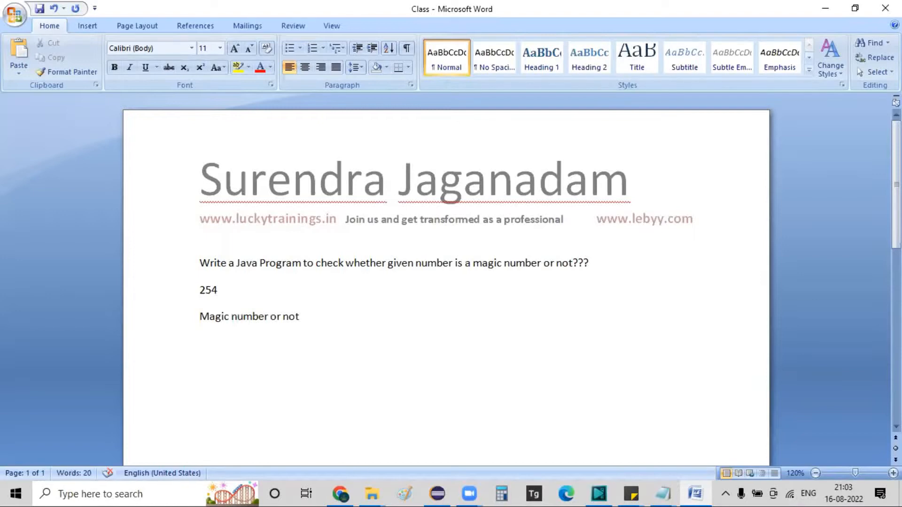
{"action": "type", "text": "Magc"}
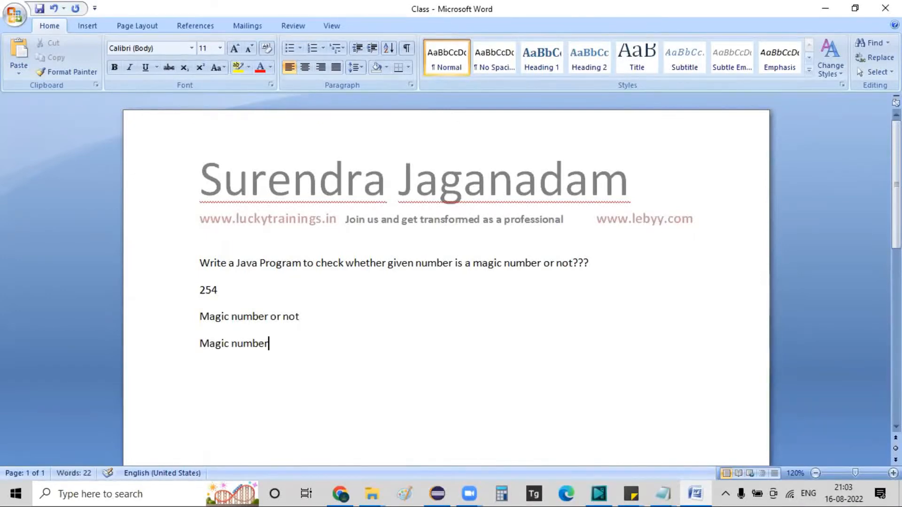
{"action": "type", "text": "???"}
{"action": "type", "text": "1."}
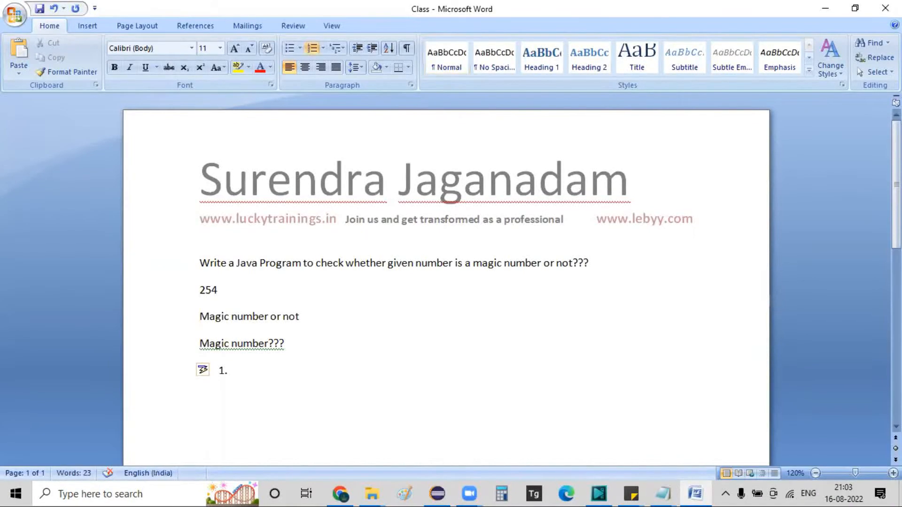
Write the numbered rule: add all digits of the given number; result 1 means magic number
{"action": "type", "text": "If u add"}
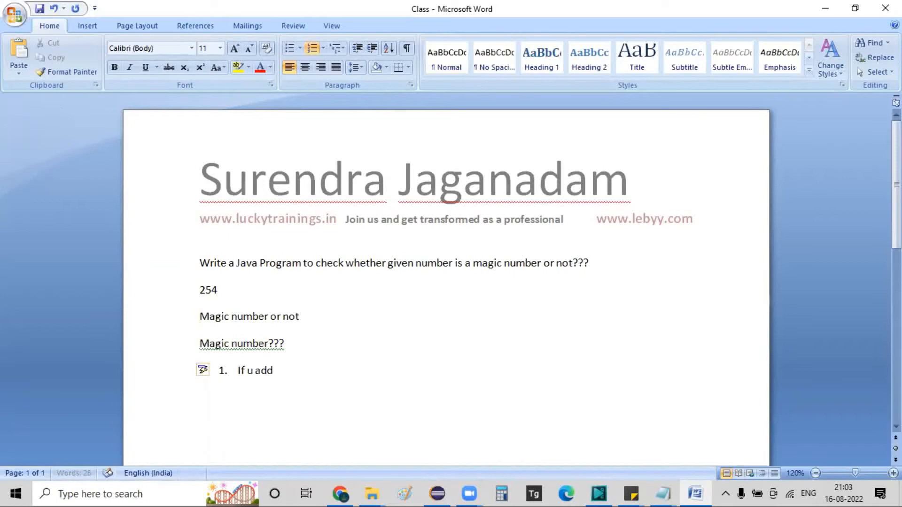
{"action": "type", "text": "all the difi"}
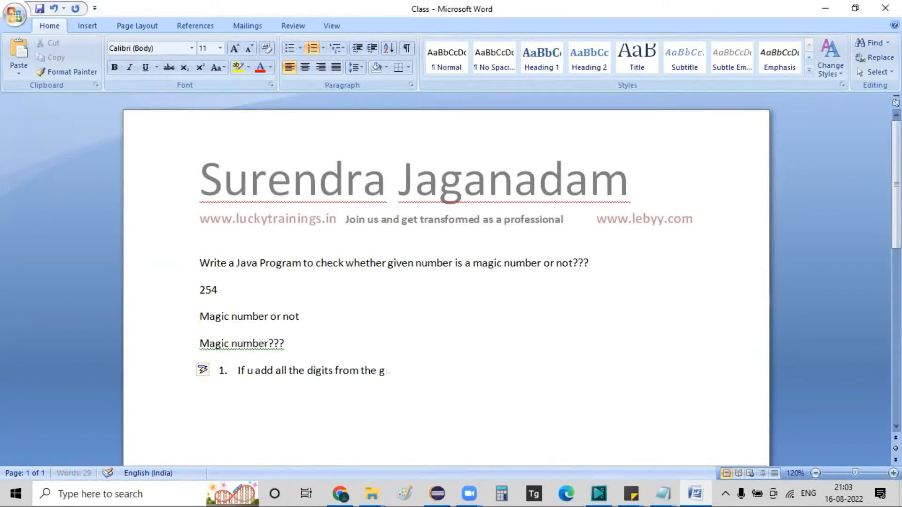
{"action": "type", "text": "iven number t"}
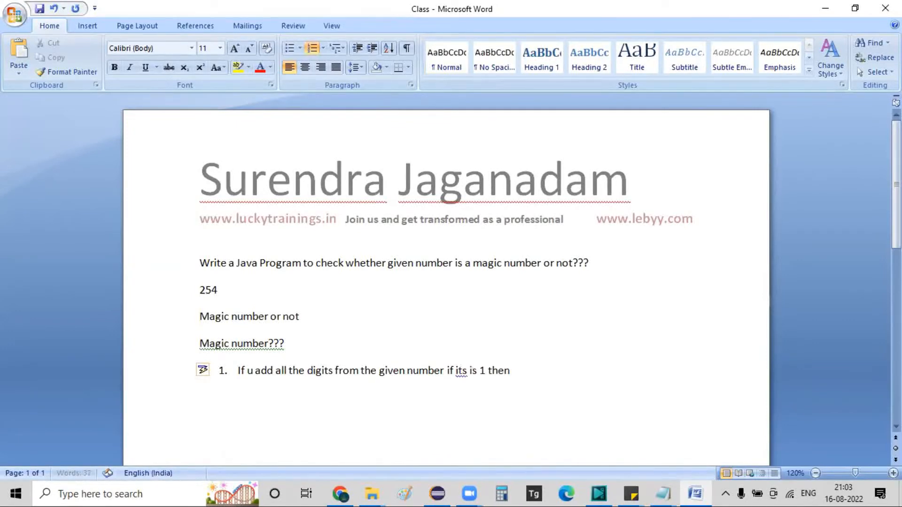
{"action": "type", "text": "it's a magic n"}
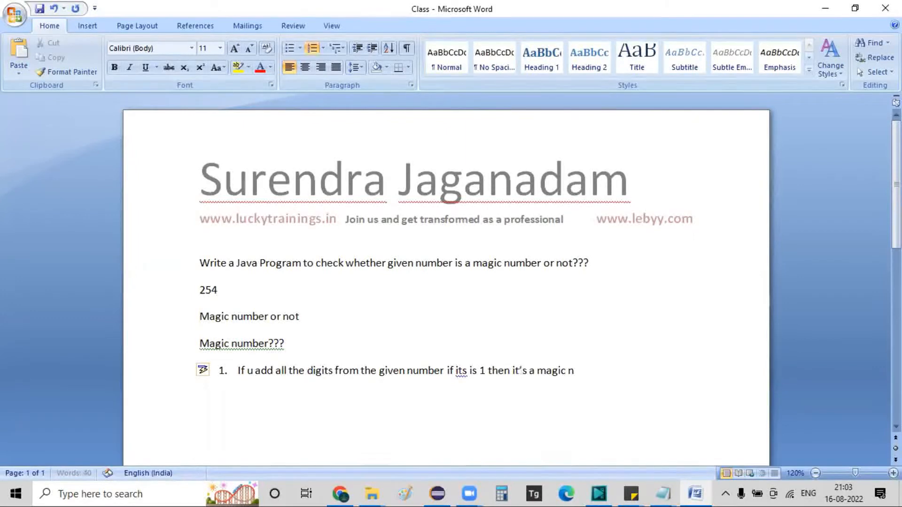
{"action": "type", "text": "umber"}
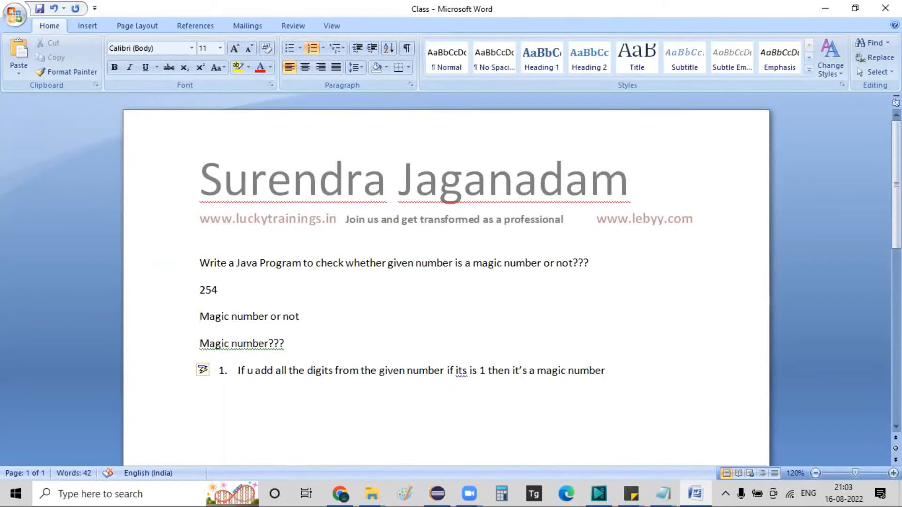
Extend the 254 line to ': 2+5+4: 11 : 1+1 :: 2', highlighting 5+4 and 254
{"action": "left_click", "coordinate": [607, 371]}
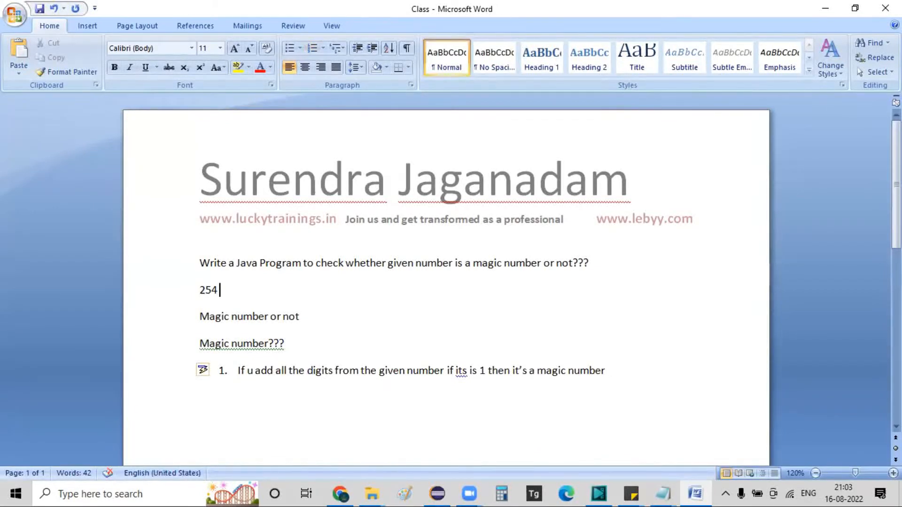
{"action": "type", "text": ": 2+5"}
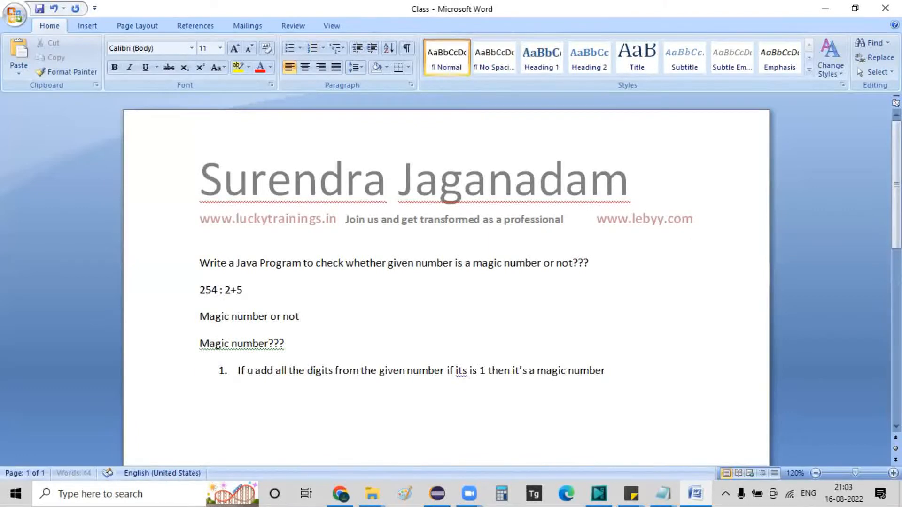
{"action": "type", "text": "+"}
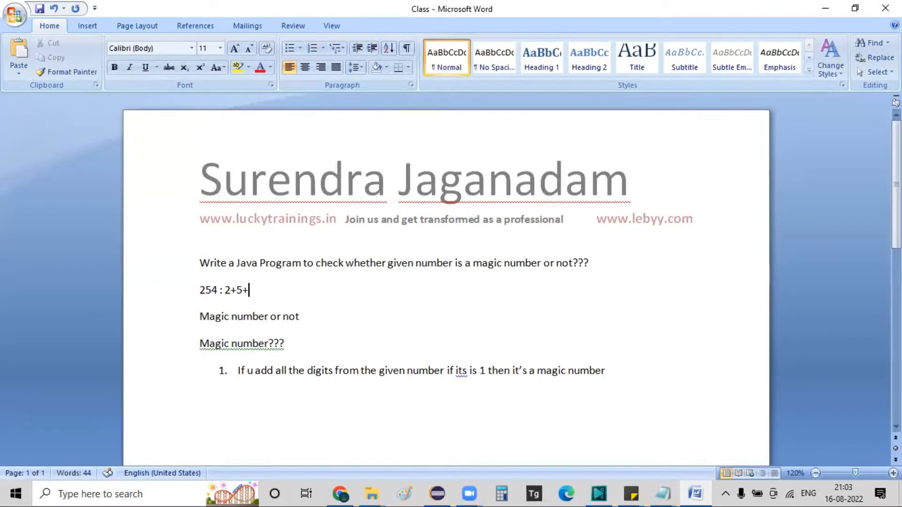
{"action": "type", "text": "4:"}
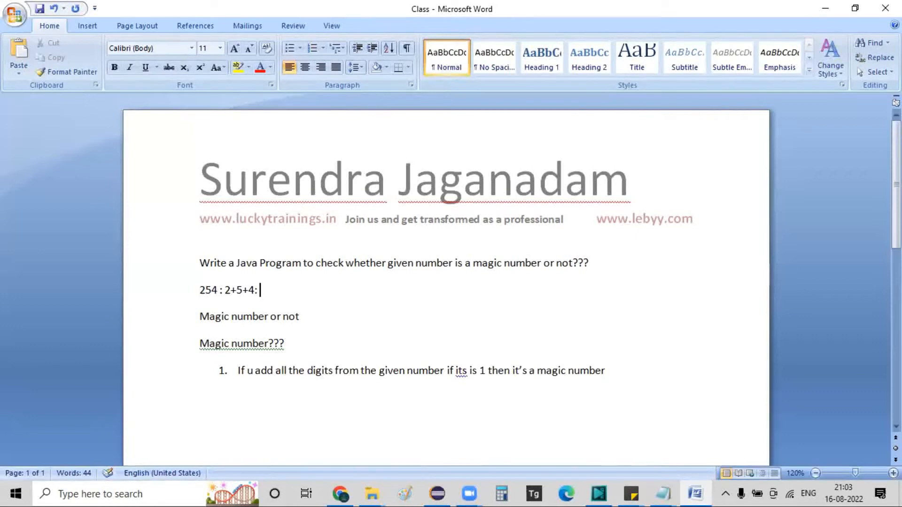
{"action": "left_click_drag", "start_coordinate": [238, 290], "coordinate": [259, 290]}
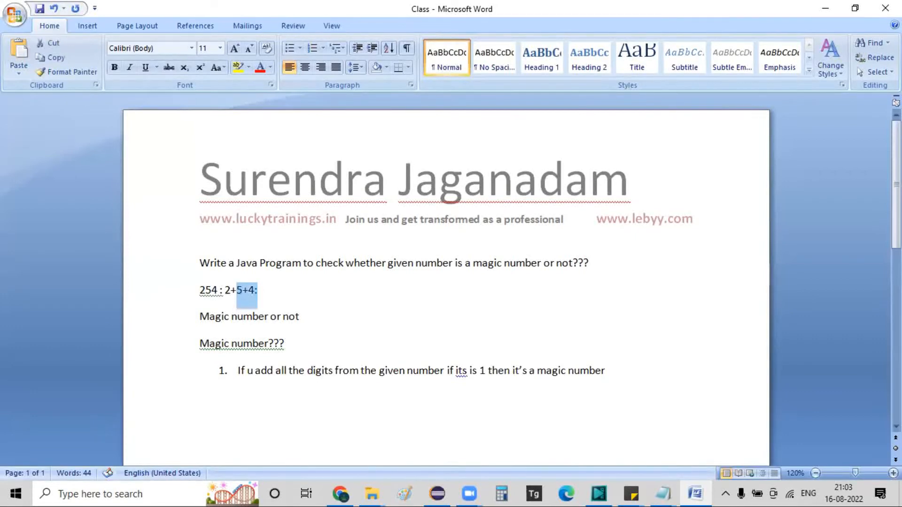
{"action": "type", "text": "11"}
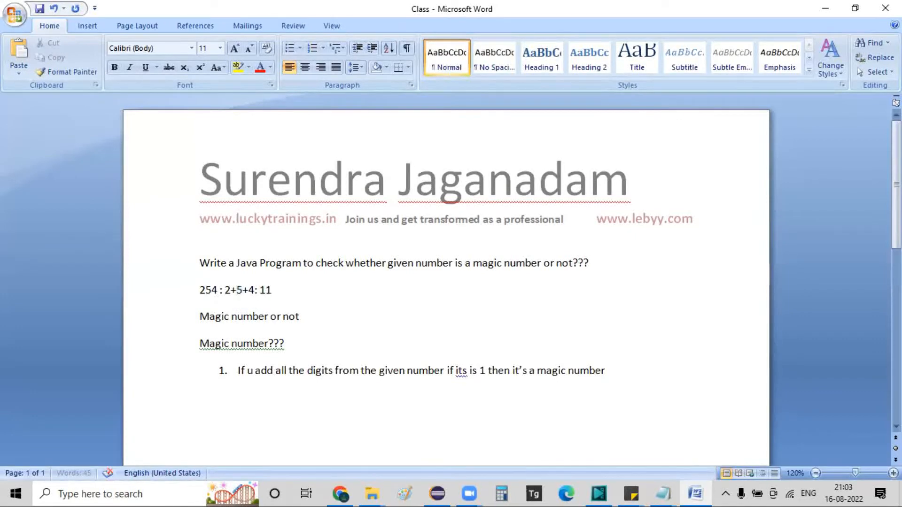
{"action": "type", "text": ": 1+1"}
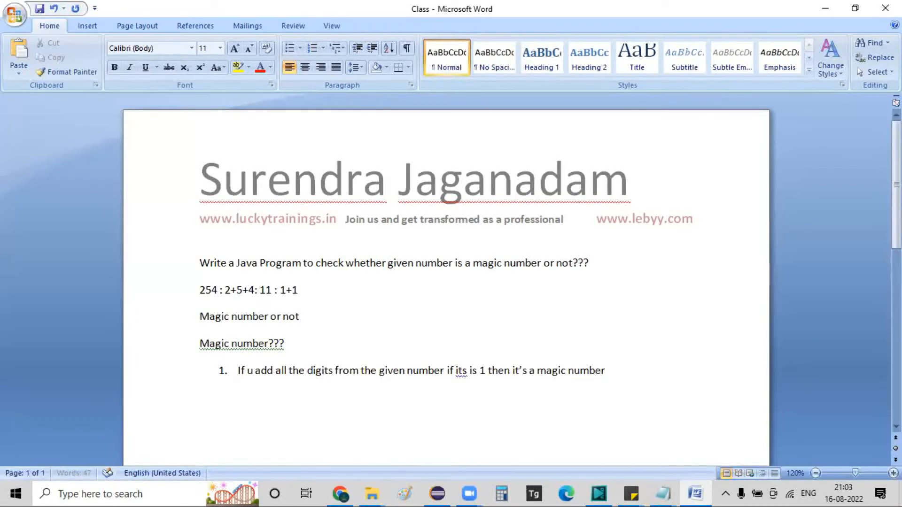
{"action": "type", "text": ":: 2"}
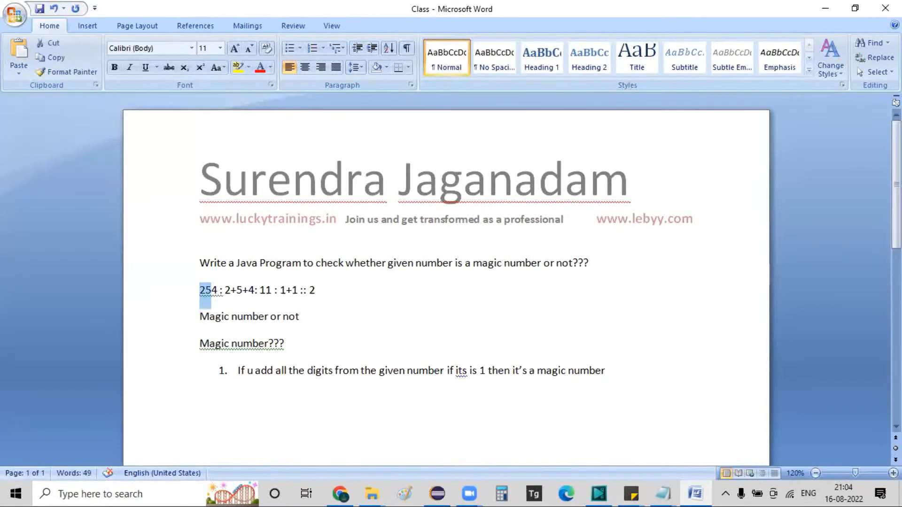
{"action": "double_click", "coordinate": [208, 290]}
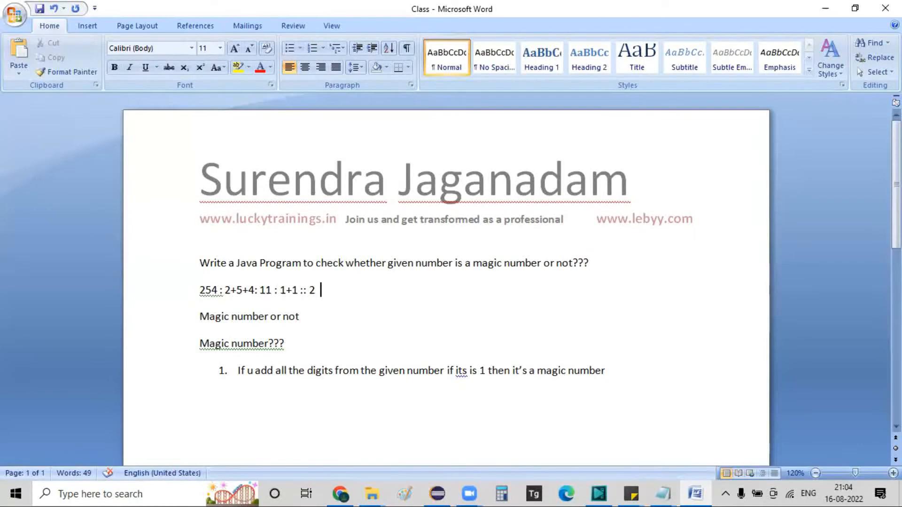
Finish the '10 : 1+0 : 1' example and delete the notes below it
{"action": "key", "text": "enter"}
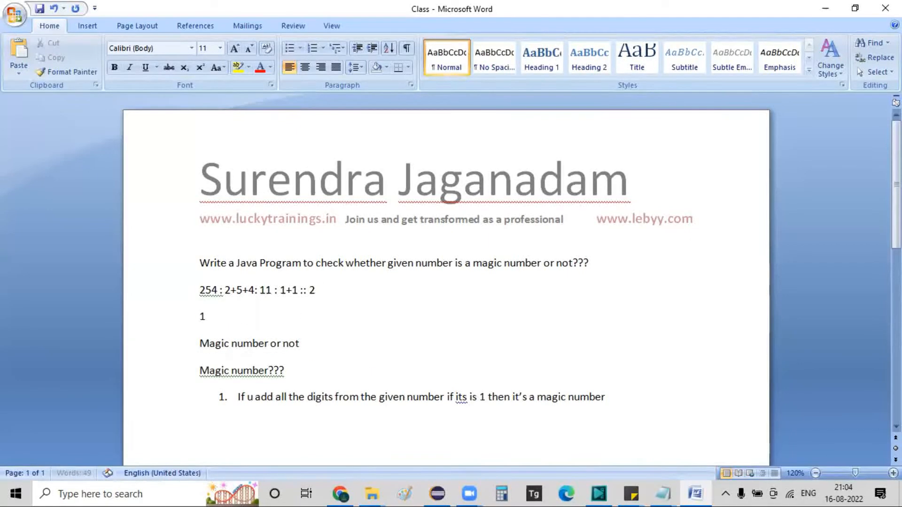
{"action": "type", "text": "0 : 1"}
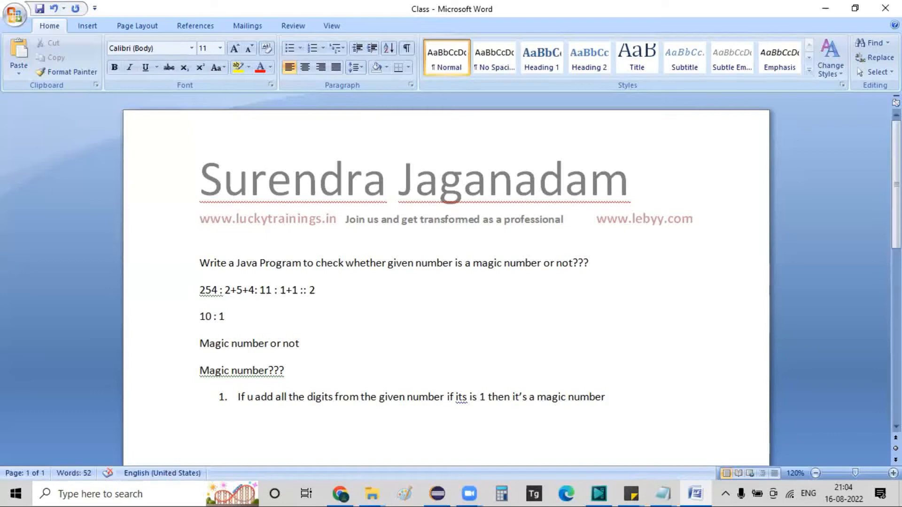
{"action": "type", "text": "+0 :"}
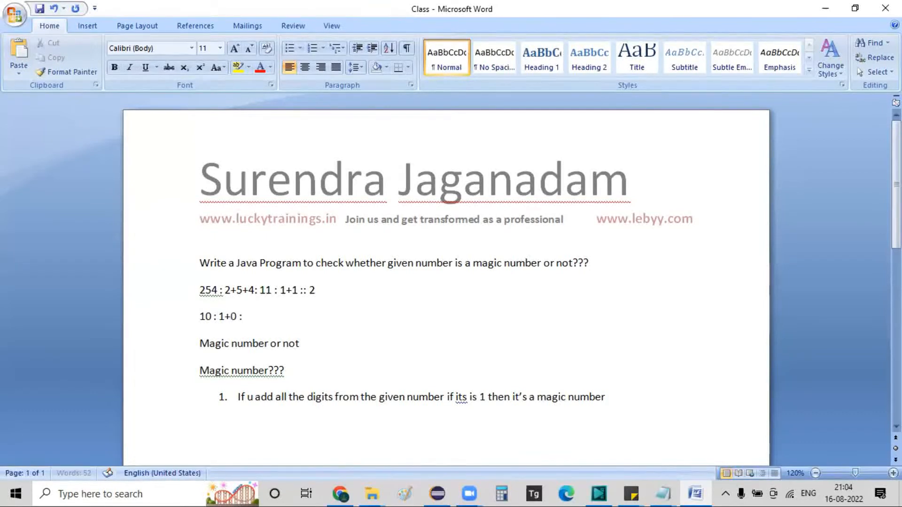
{"action": "type", "text": "1"}
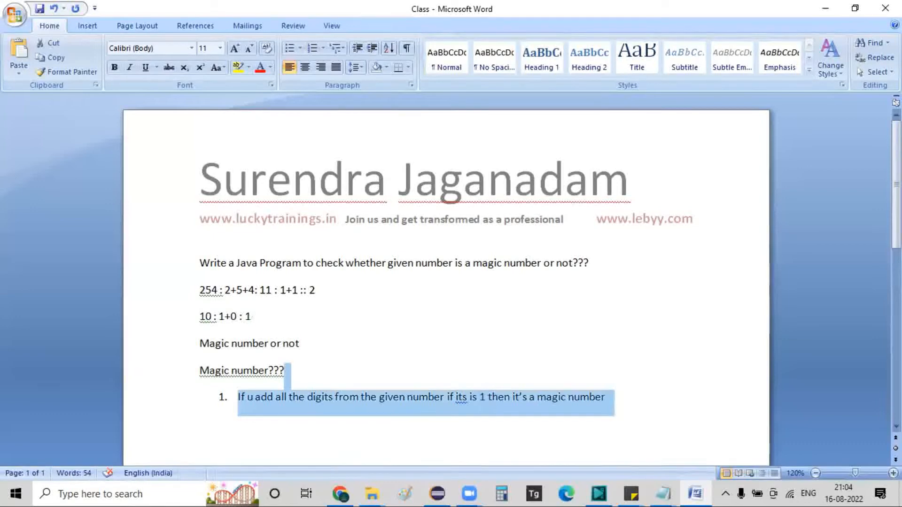
{"action": "key", "text": "Delete"}
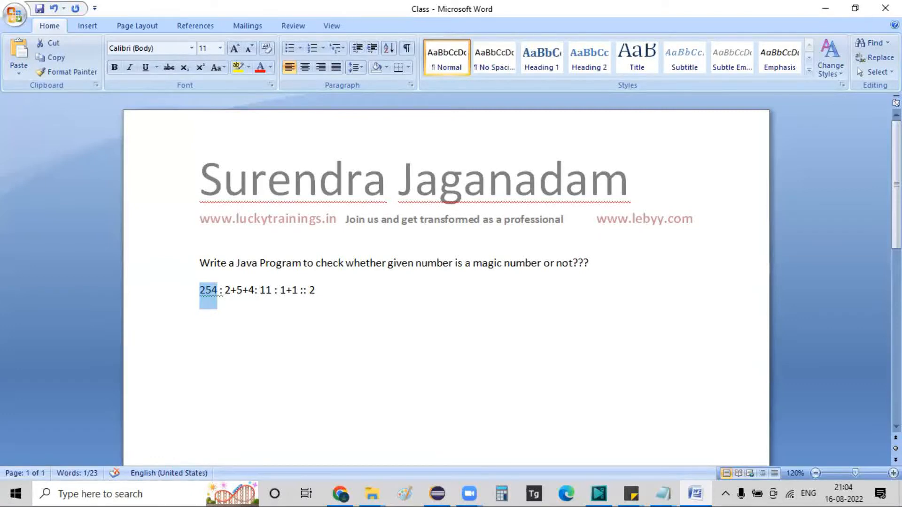
Type 'Signle digit and it is less than 9 then no need to perform this sum operation', then select it
{"action": "left_click", "coordinate": [320, 290]}
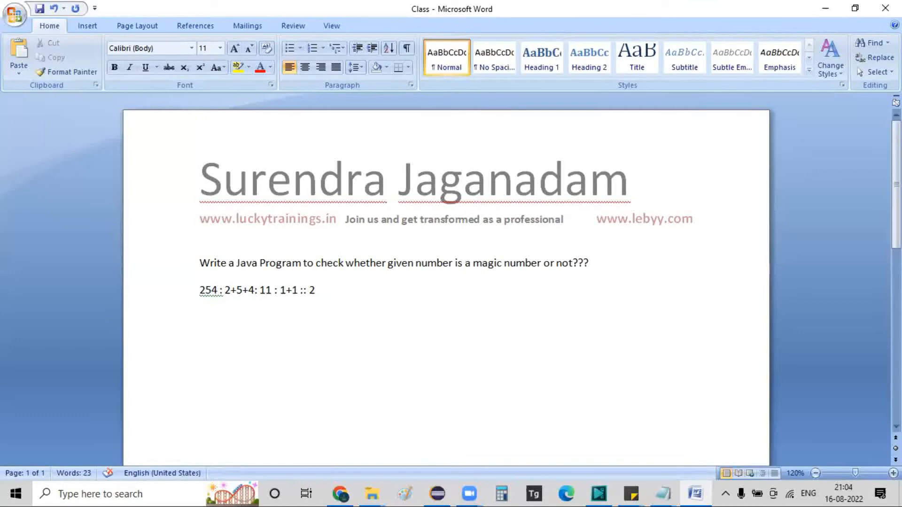
{"action": "type", "text": ">"}
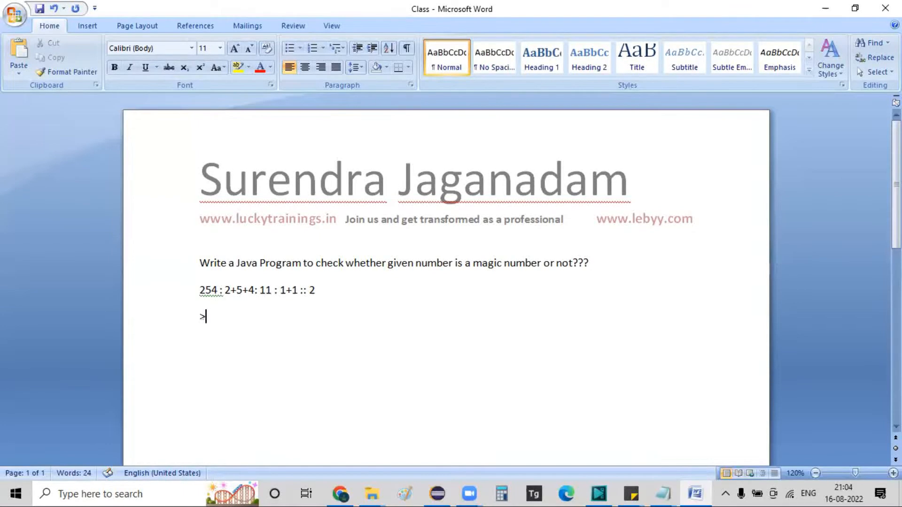
{"action": "key", "text": "backspace"}
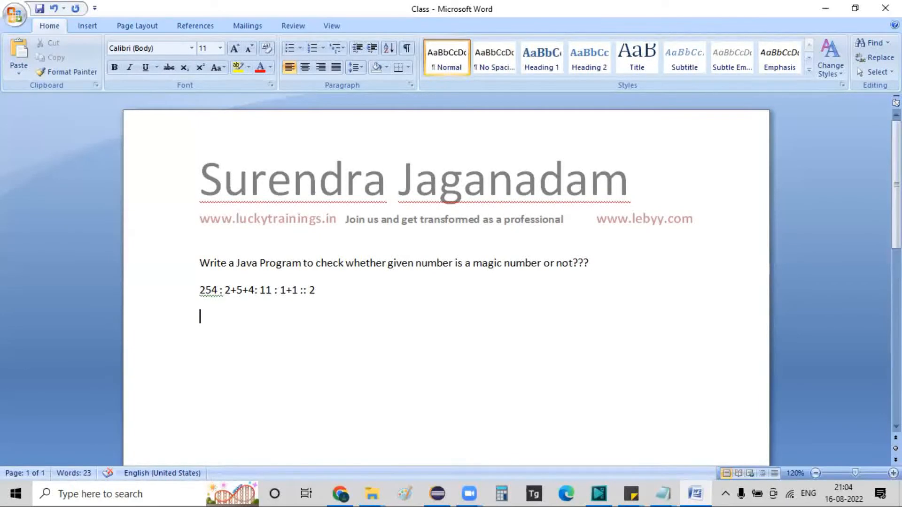
{"action": "type", "text": "Signle digit"}
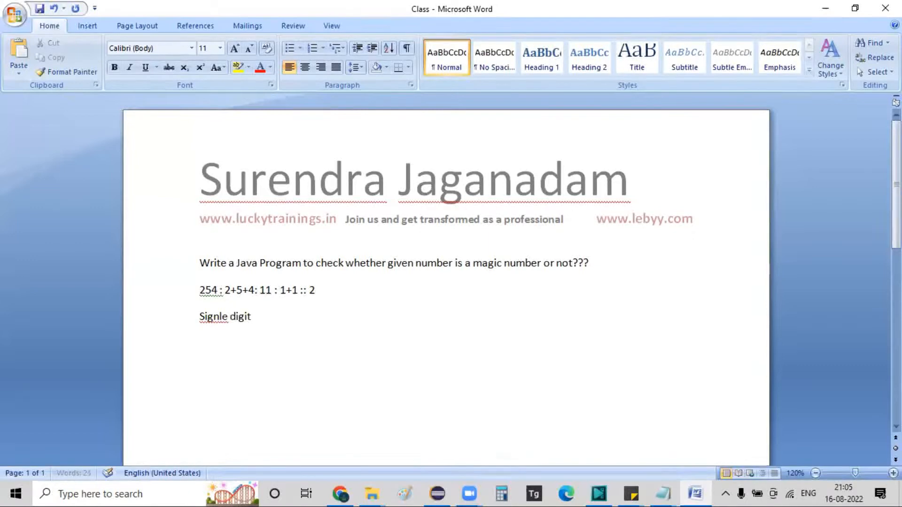
{"action": "type", "text": "and it is"}
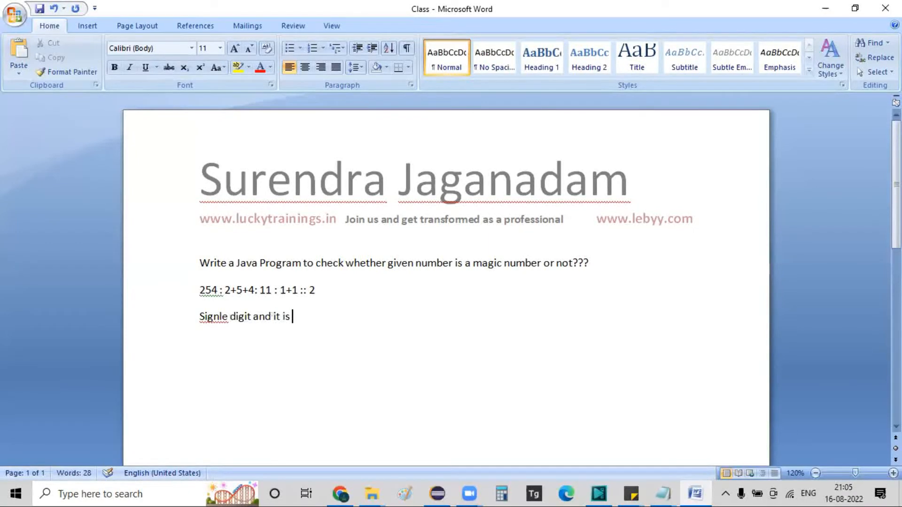
{"action": "type", "text": "less"}
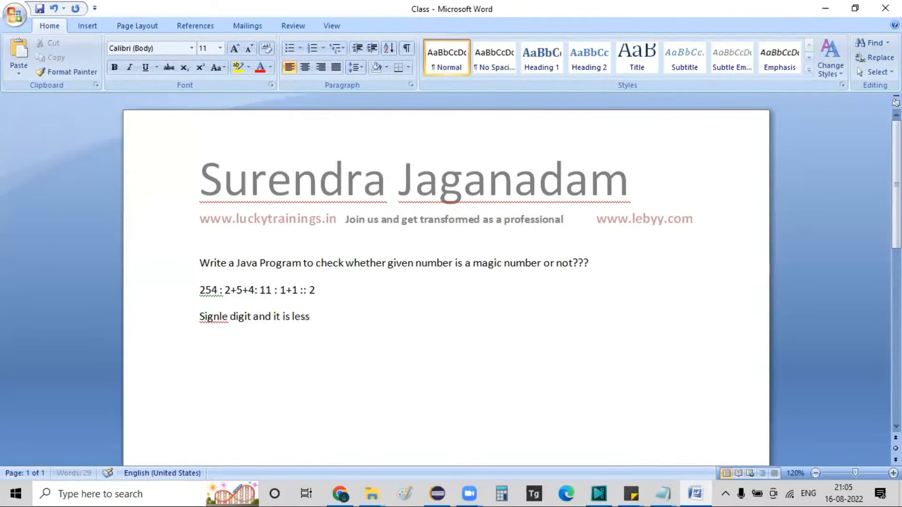
{"action": "type", "text": "than 9"}
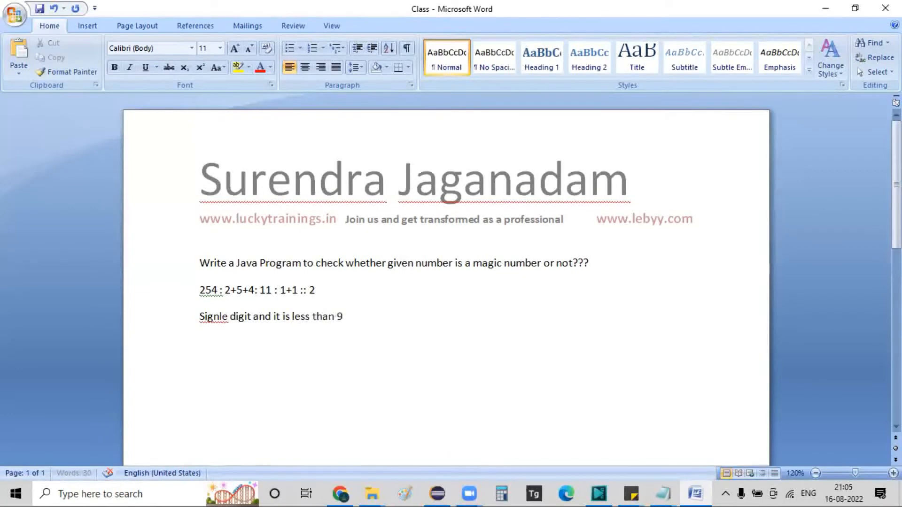
{"action": "type", "text": "then no need to p"}
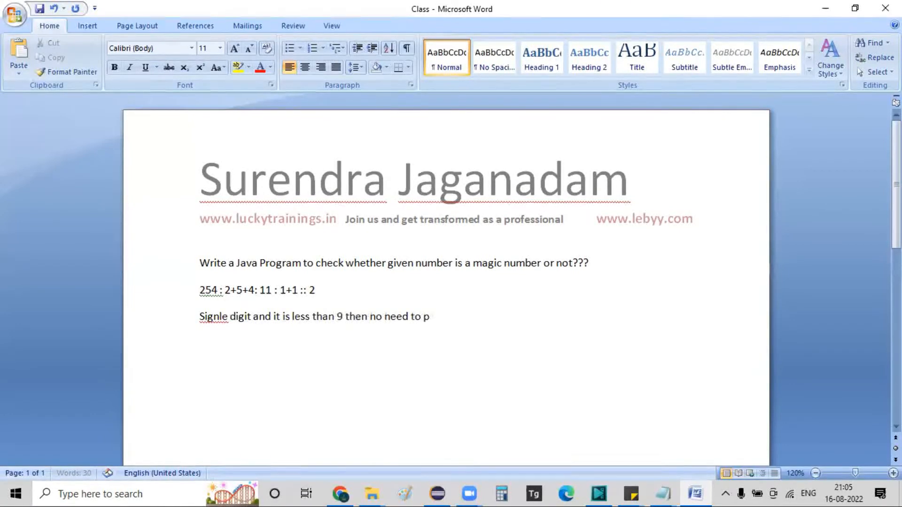
{"action": "type", "text": "erform this sum o"}
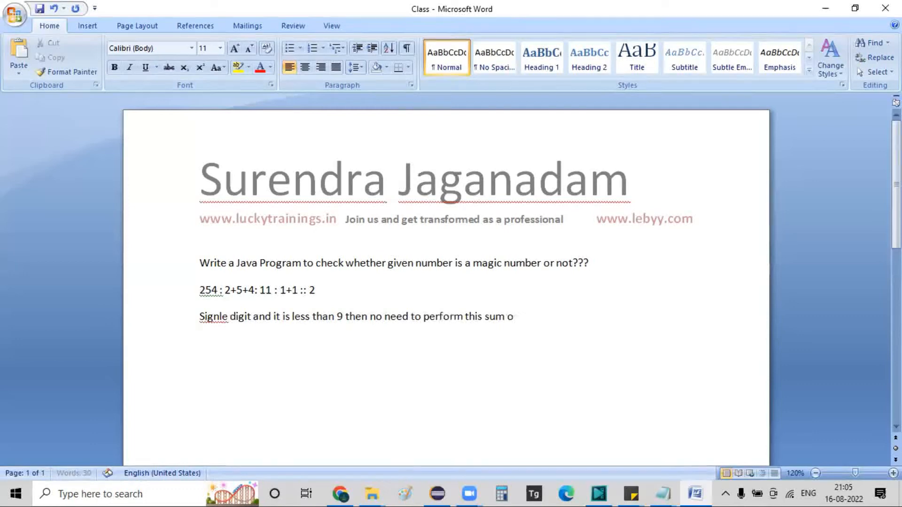
{"action": "type", "text": "peration"}
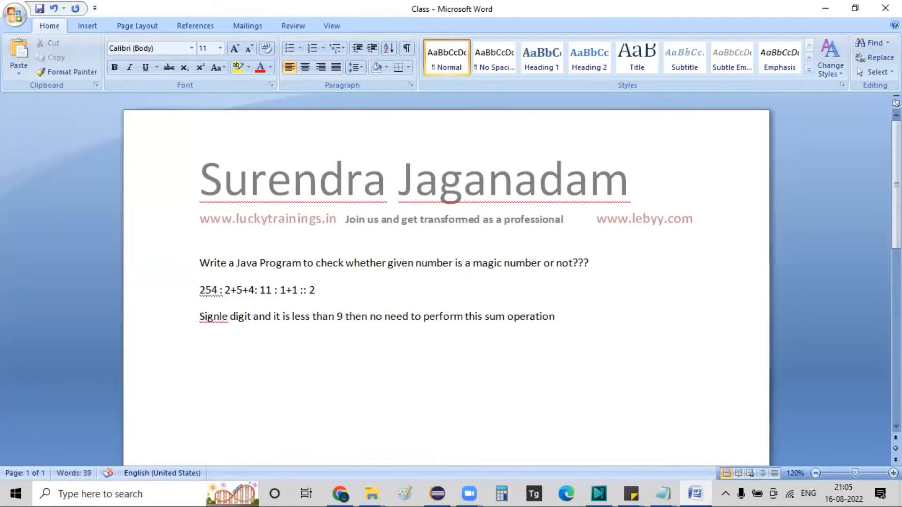
{"action": "left_click_drag", "start_coordinate": [200, 317], "coordinate": [554, 316]}
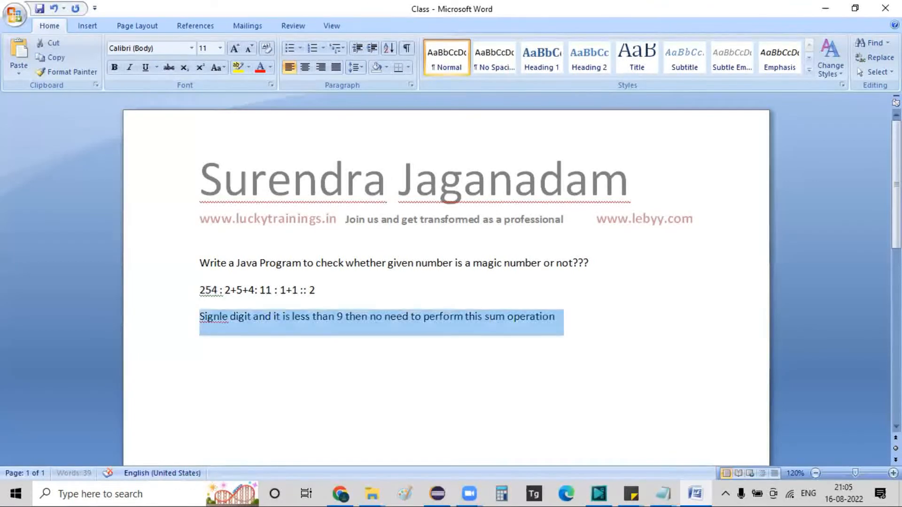
{"action": "key", "text": "Delete"}
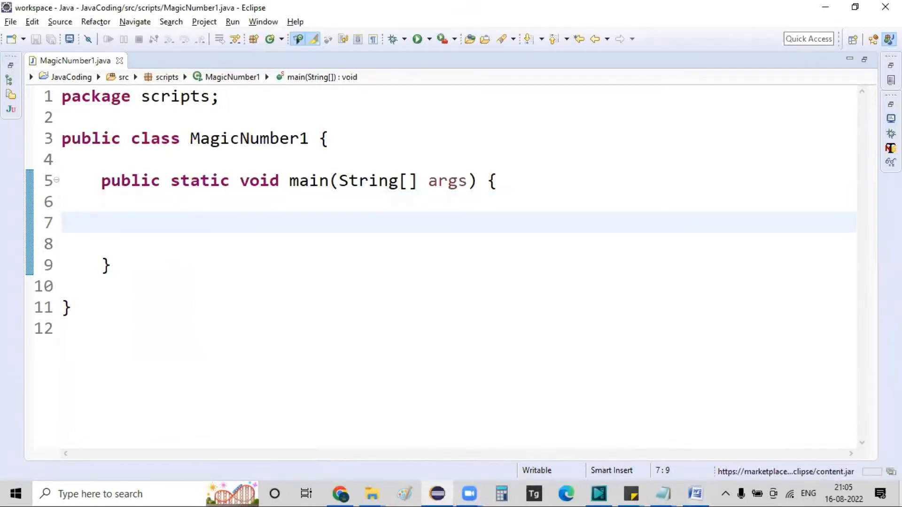
Type 'int remainder = 1, sum = 0, inputNumber = 12345;' inside main
{"action": "type", "text": "int rema"}
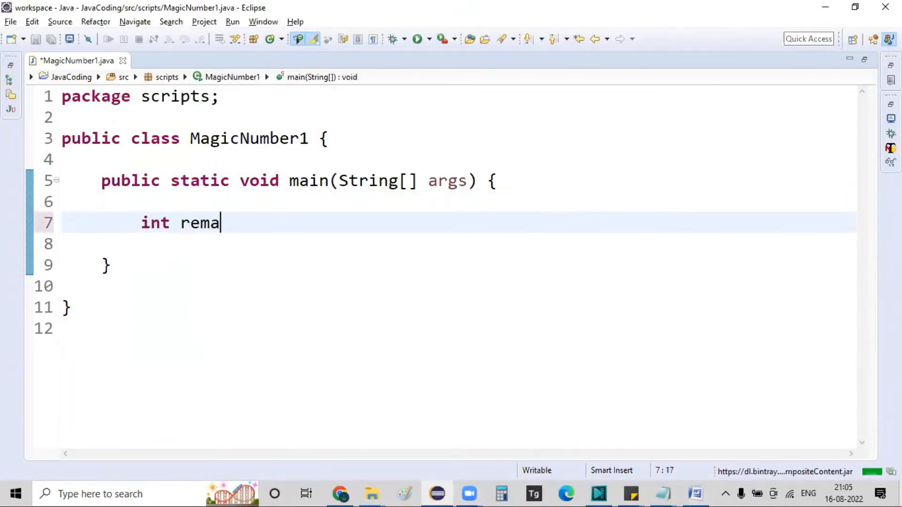
{"action": "type", "text": "inder = 1"}
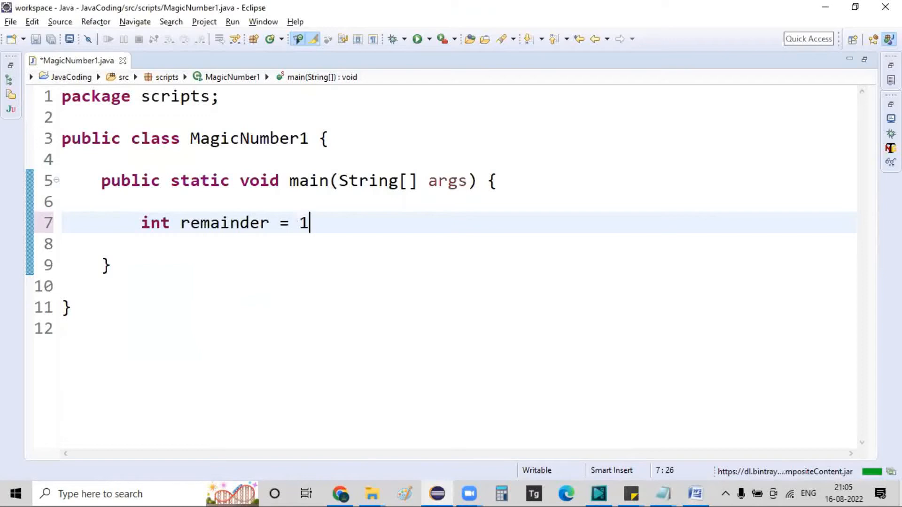
{"action": "type", "text": ", sum ="}
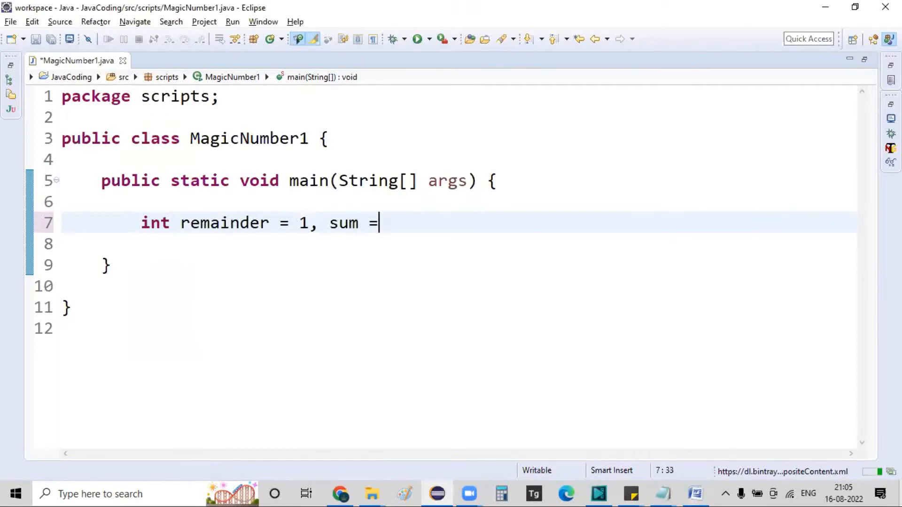
{"action": "type", "text": "0,"}
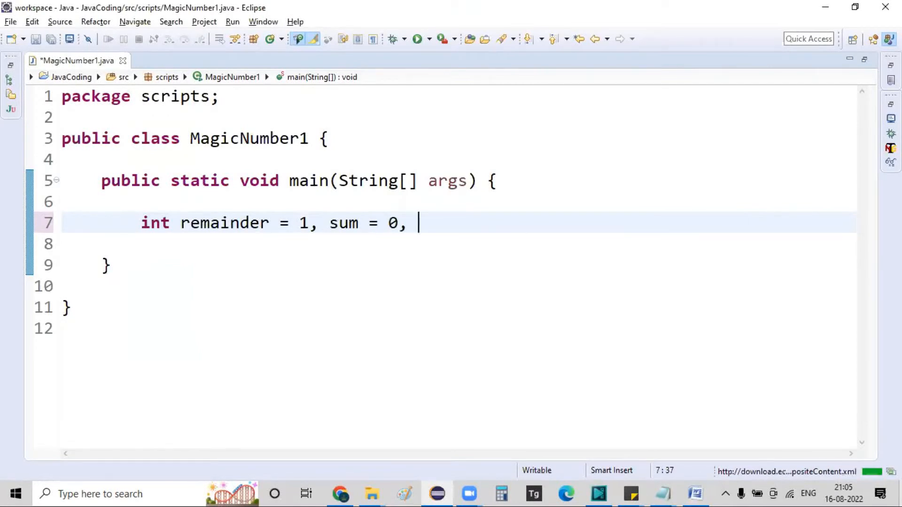
{"action": "type", "text": "gi"}
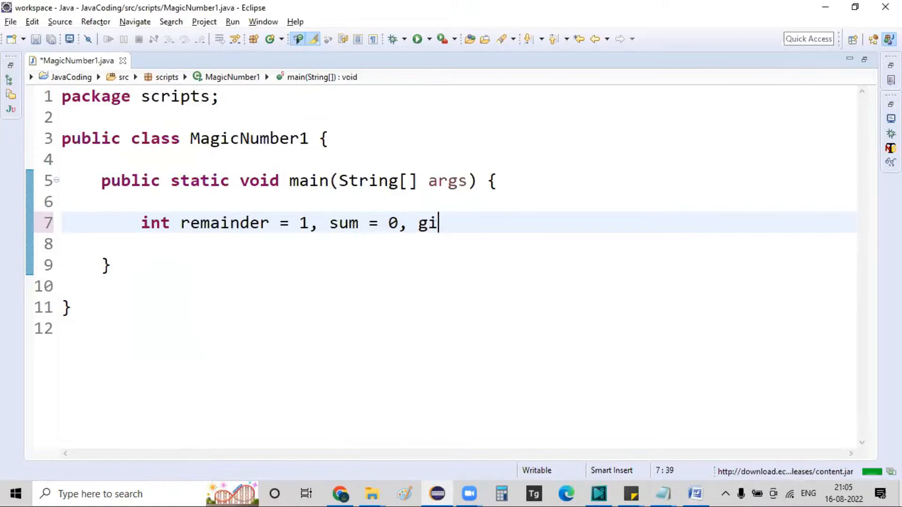
{"action": "type", "text": "nputNumber ="}
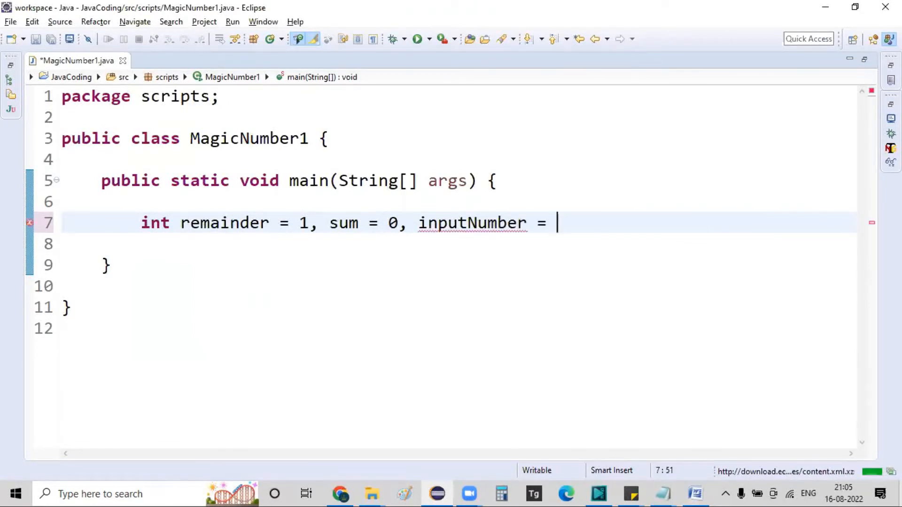
{"action": "type", "text": "12345;"}
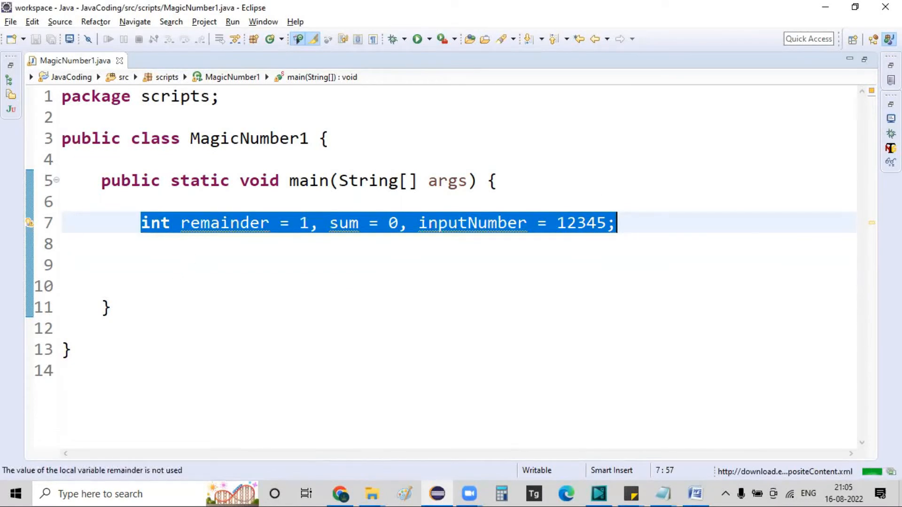
Write while(inputNumber>9){ } with an auto-closed empty body and highlight its header
{"action": "type", "text": "while"}
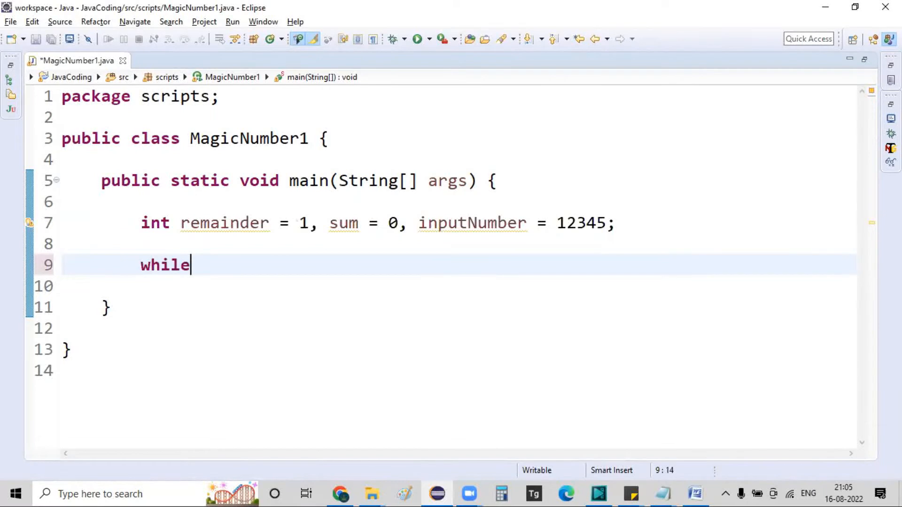
{"action": "type", "text": "(inputNu"}
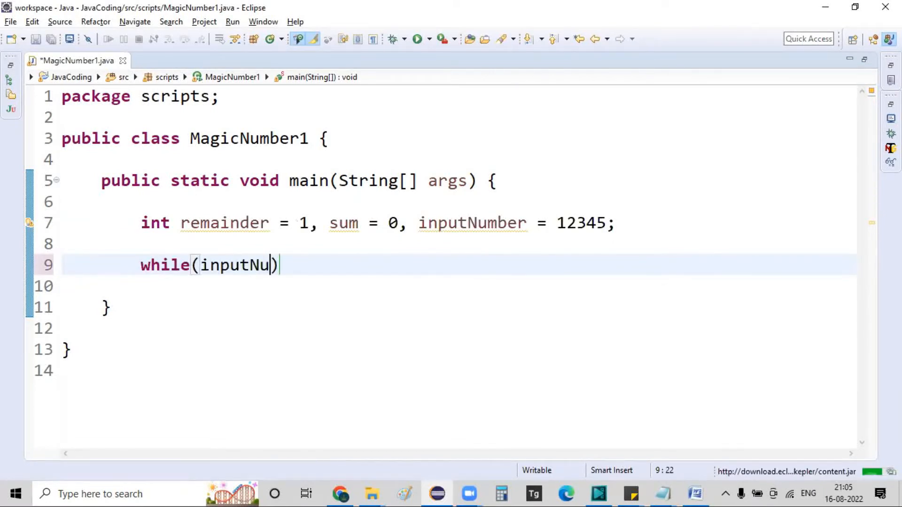
{"action": "type", "text": "mber>0"}
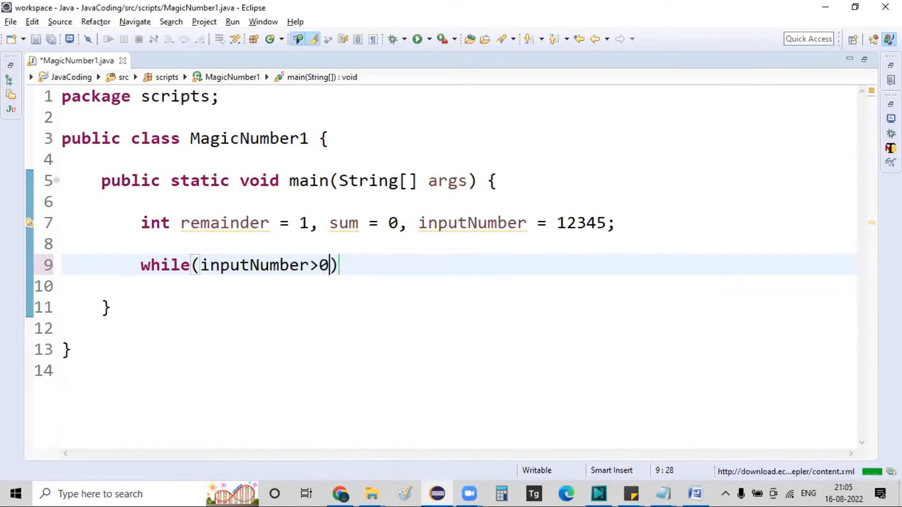
{"action": "type", "text": "9"}
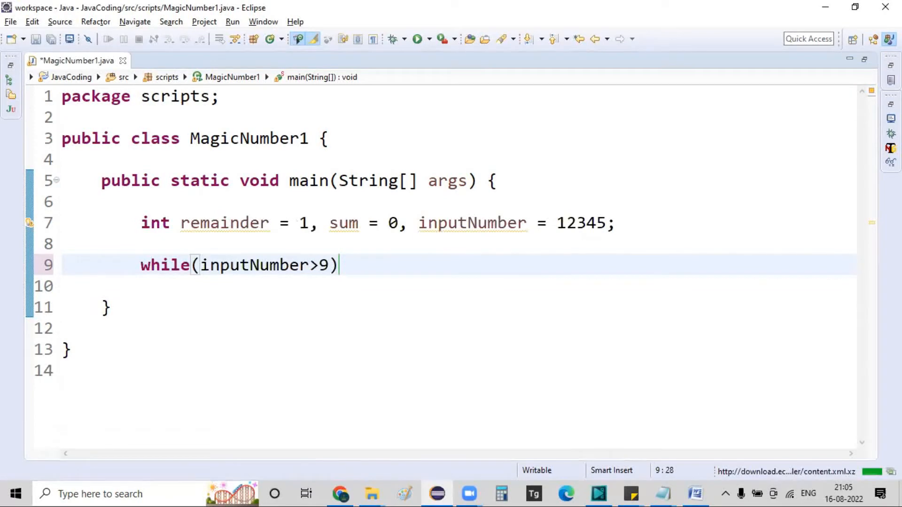
{"action": "type", "text": "{"}
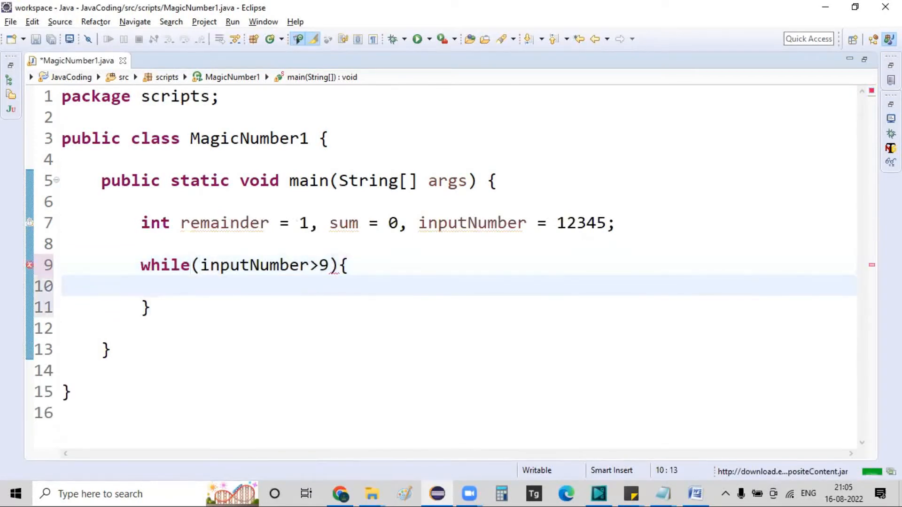
{"action": "left_click", "coordinate": [181, 286]}
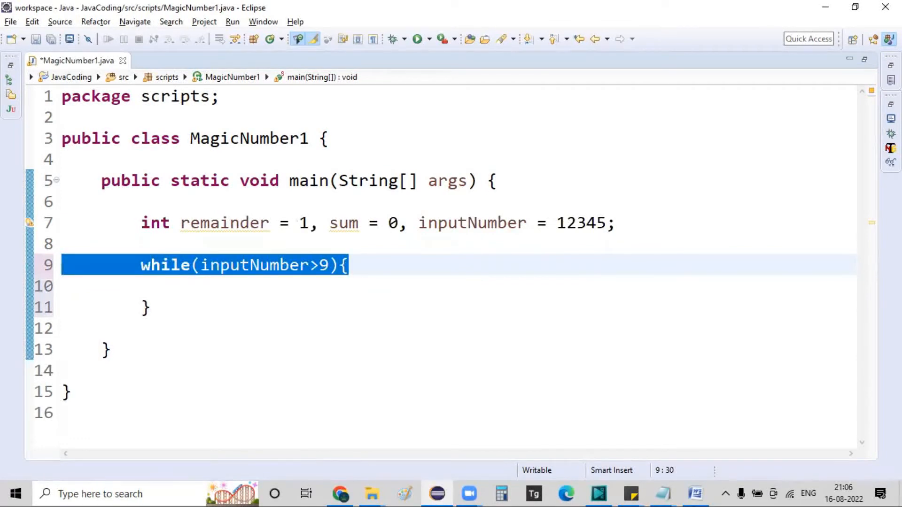
Type while(inputNumber>0){ inside the outer loop, letting Eclipse add the closing brace
{"action": "type", "text": "whiol"}
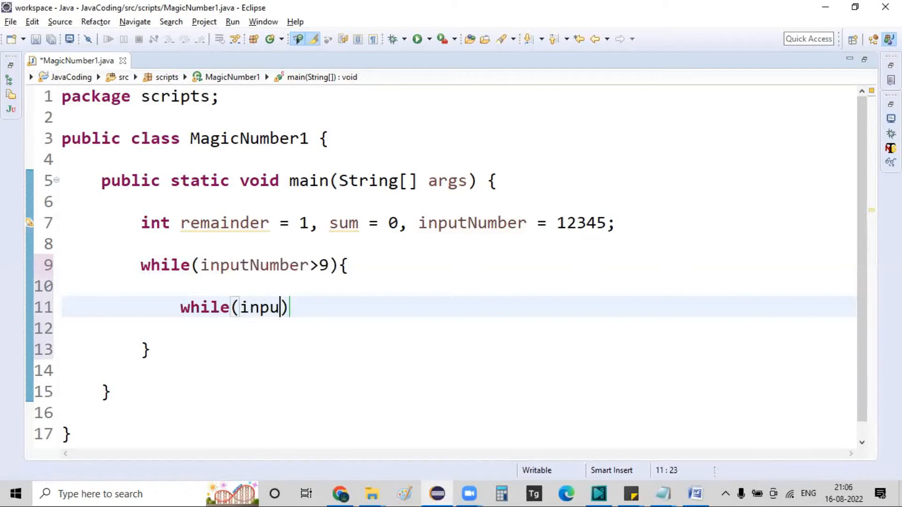
{"action": "type", "text": "tNumber"}
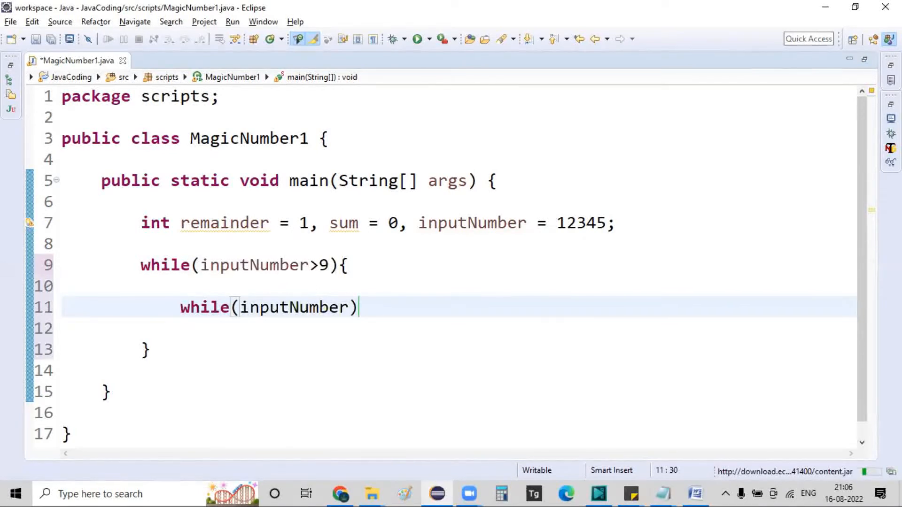
{"action": "type", "text": ">0"}
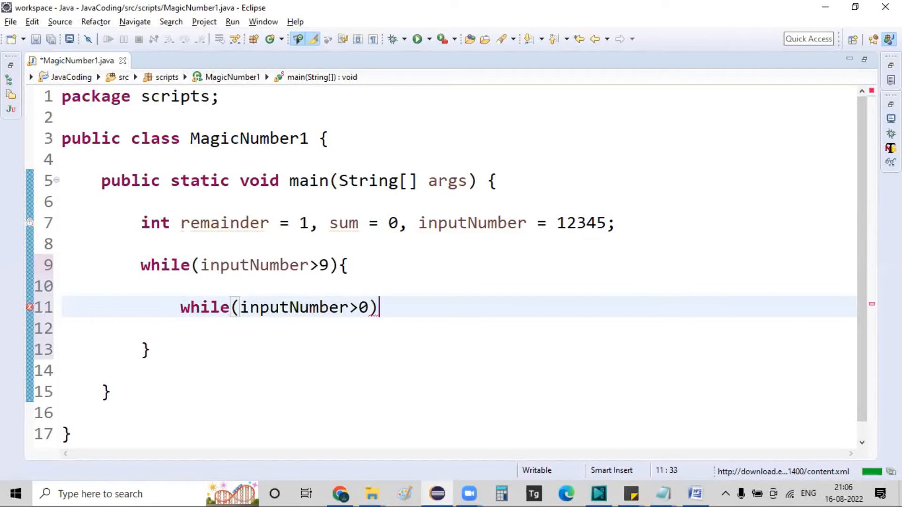
{"action": "type", "text": "{"}
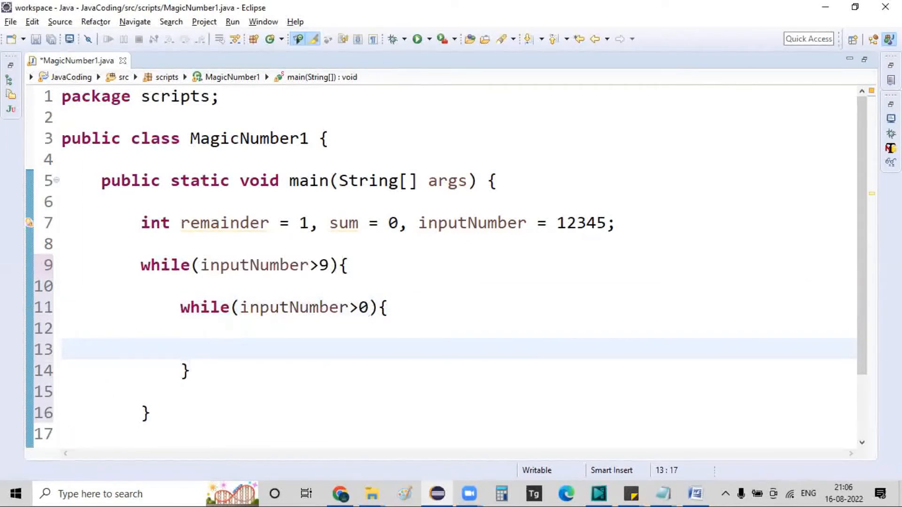
{"action": "type", "text": "/*"}
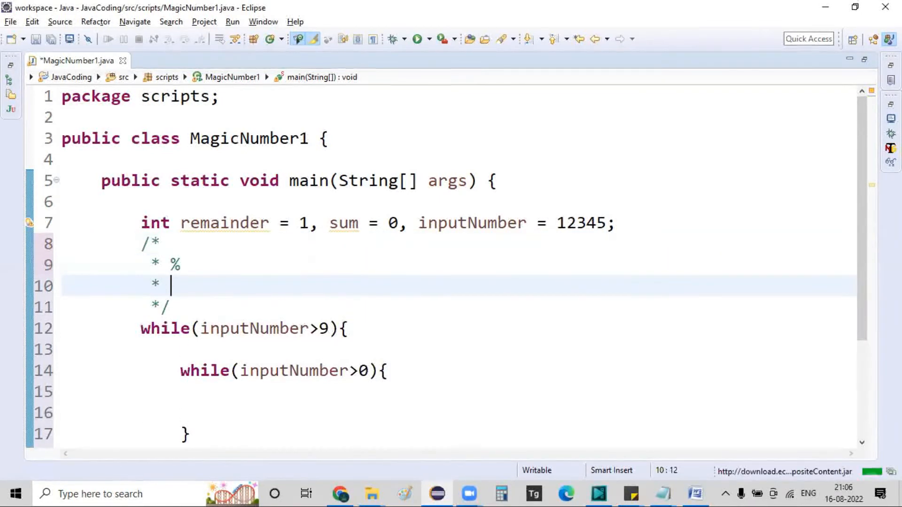
Finish the % and / block comment above the outer loop and save with Ctrl+S
{"action": "type", "text": "/"}
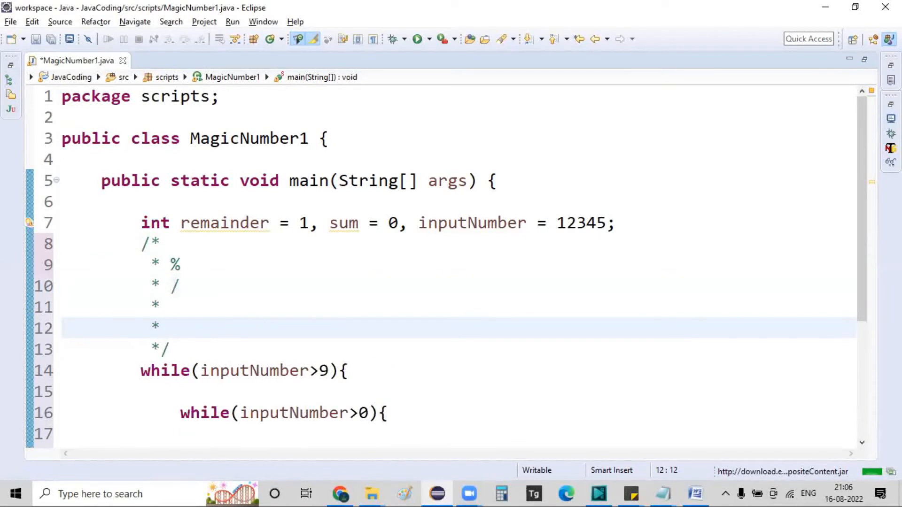
{"action": "key", "text": "ctrl+s"}
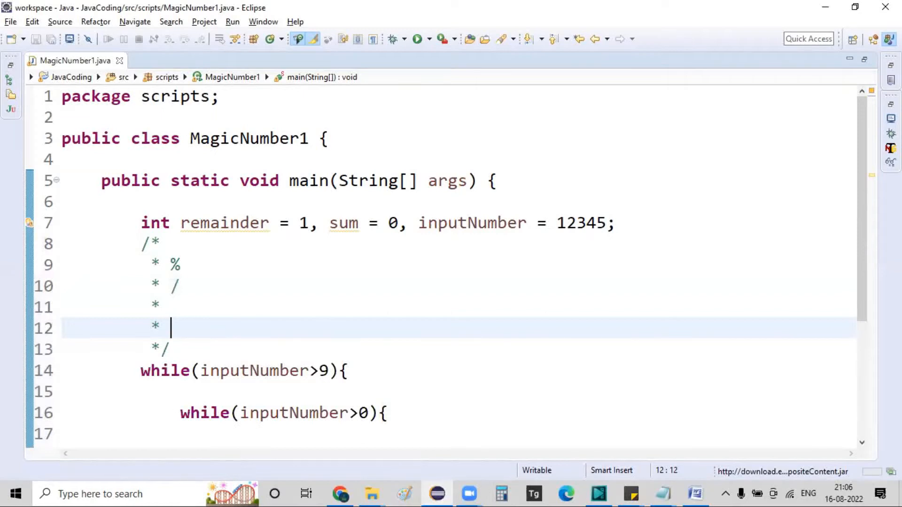
{"action": "mouse_move", "coordinate": [407, 369]}
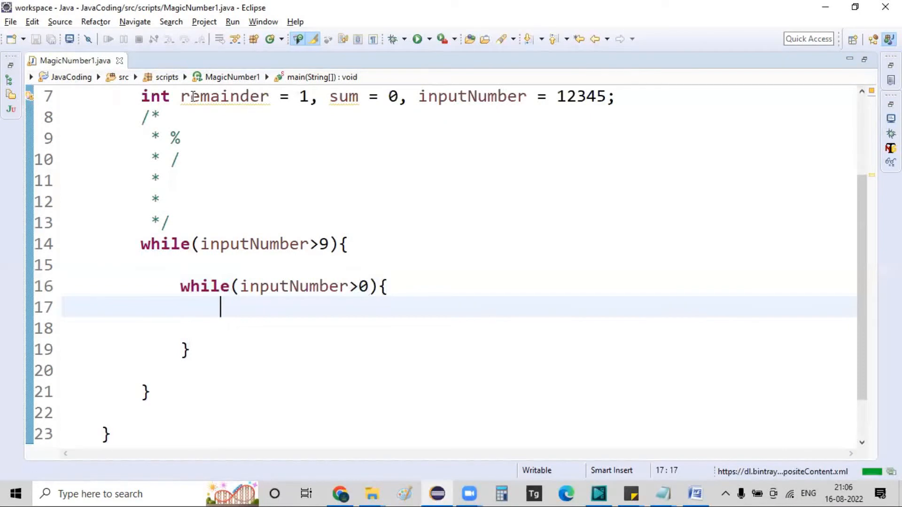
Write remainder = inputNumber%10; inside the inner loop
{"action": "type", "text": "remainder"}
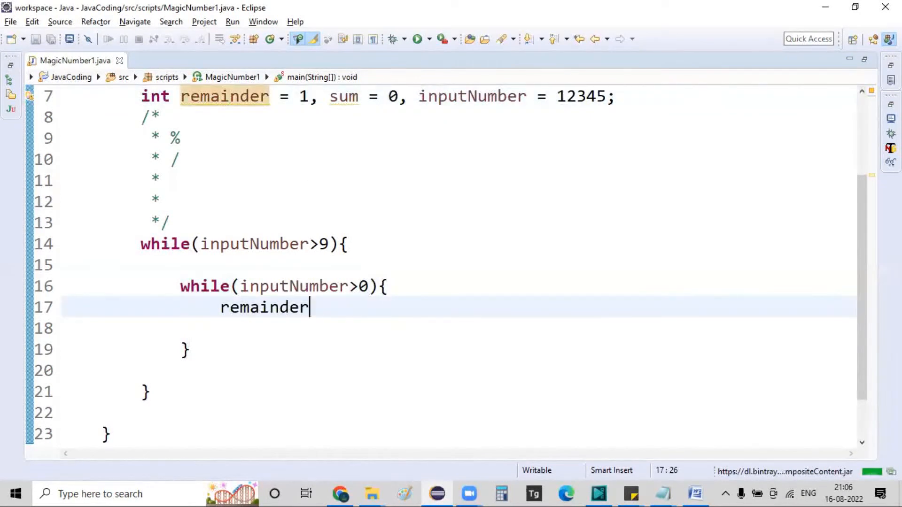
{"action": "type", "text": "= i"}
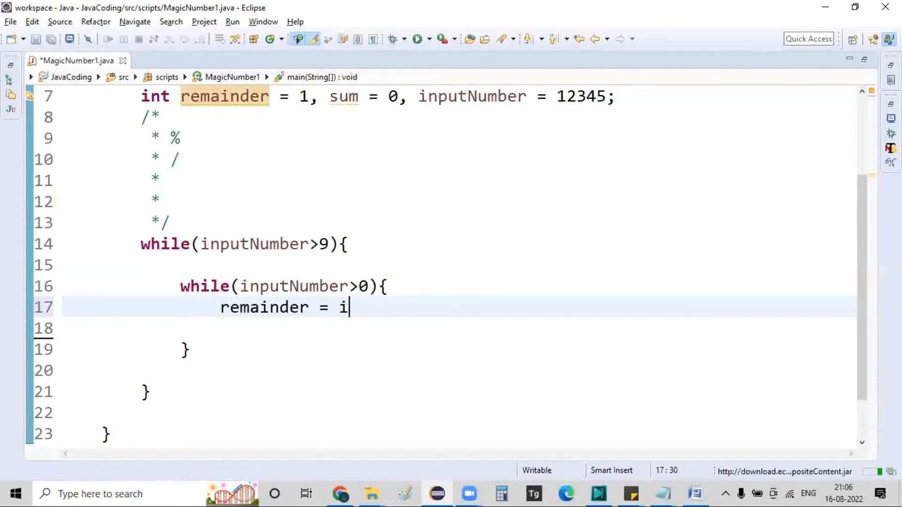
{"action": "type", "text": "nputNumber"}
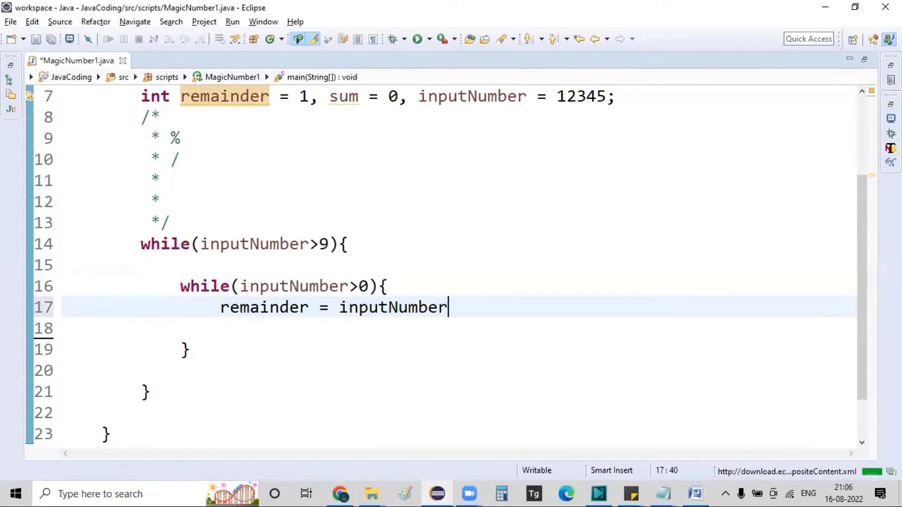
{"action": "type", "text": "%10"}
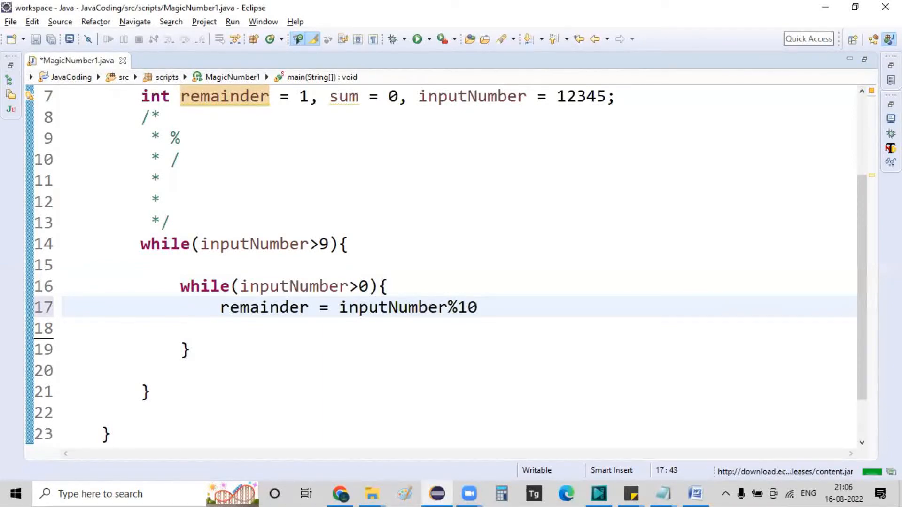
{"action": "type", "text": ";"}
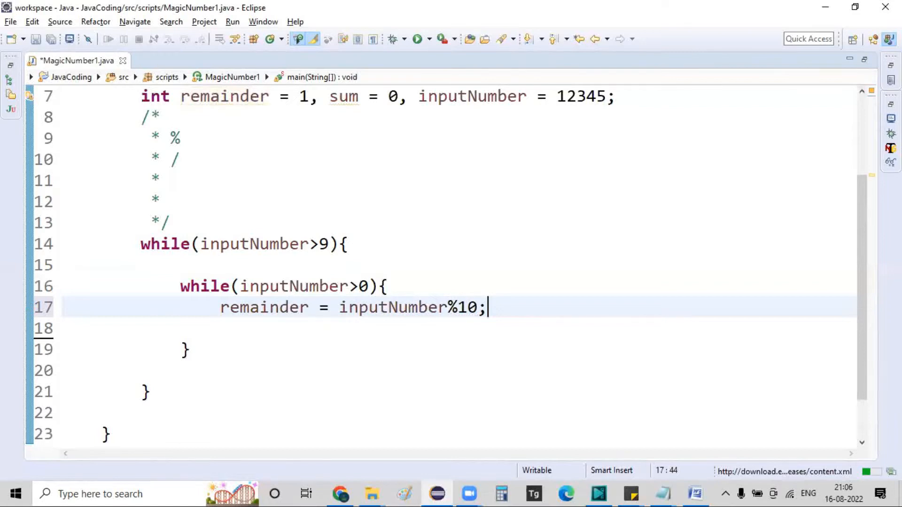
{"action": "left_click_drag", "start_coordinate": [487, 308], "coordinate": [410, 308]}
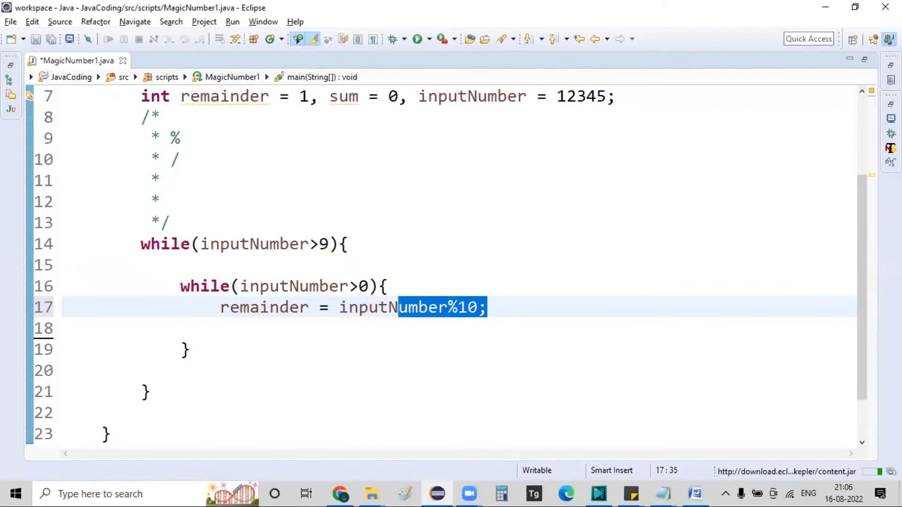
{"action": "left_click", "coordinate": [486, 307]}
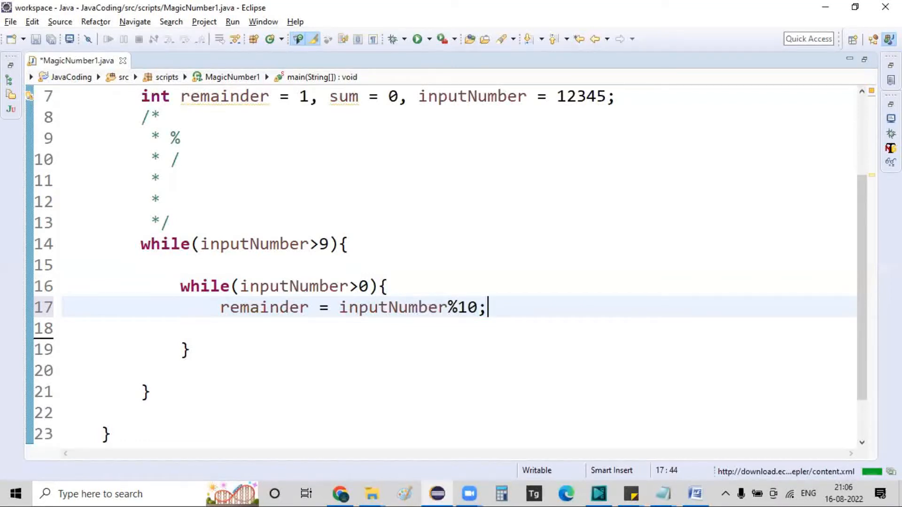
Add sum = sum + remainder; on the following line
{"action": "type", "text": "sum ="}
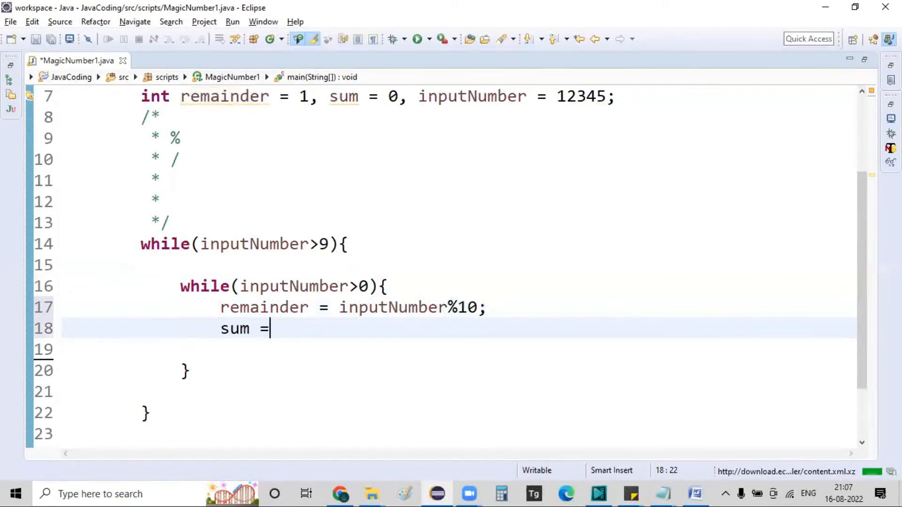
{"action": "type", "text": "sum + re"}
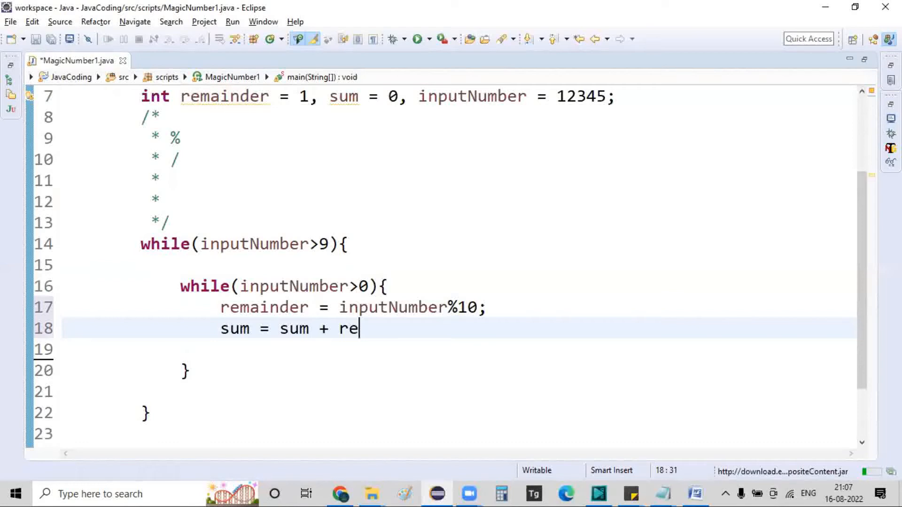
{"action": "key", "text": "BackSpace"}
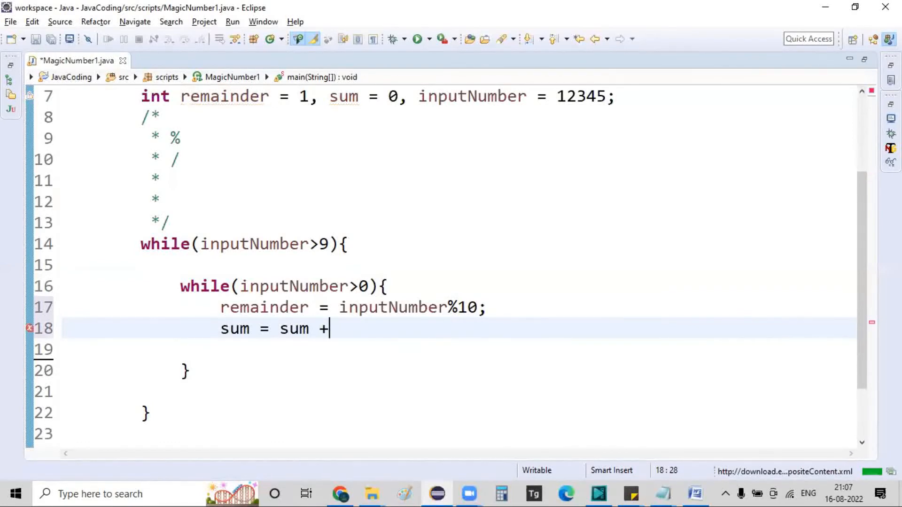
{"action": "type", "text": "remainder;"}
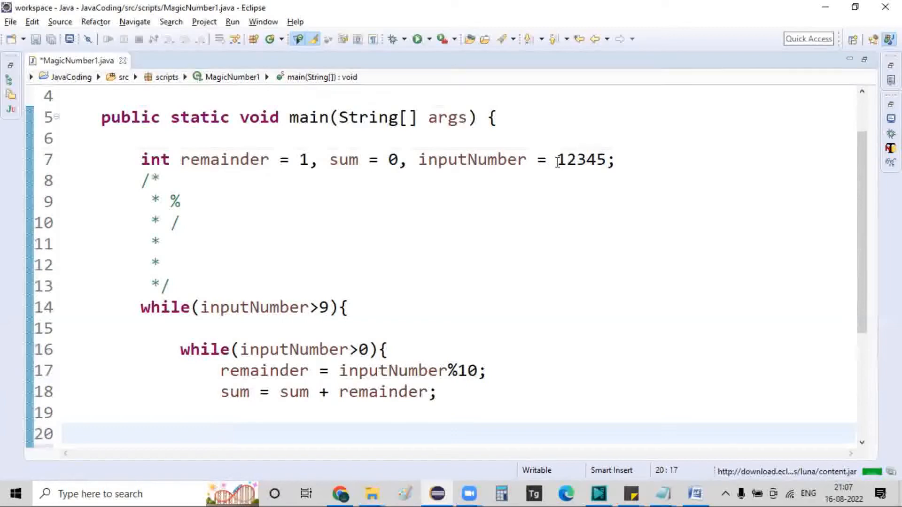
Add inputNumber = inputNumber/10; on the line after sum = sum + remainder;
{"action": "left_click", "coordinate": [598, 159]}
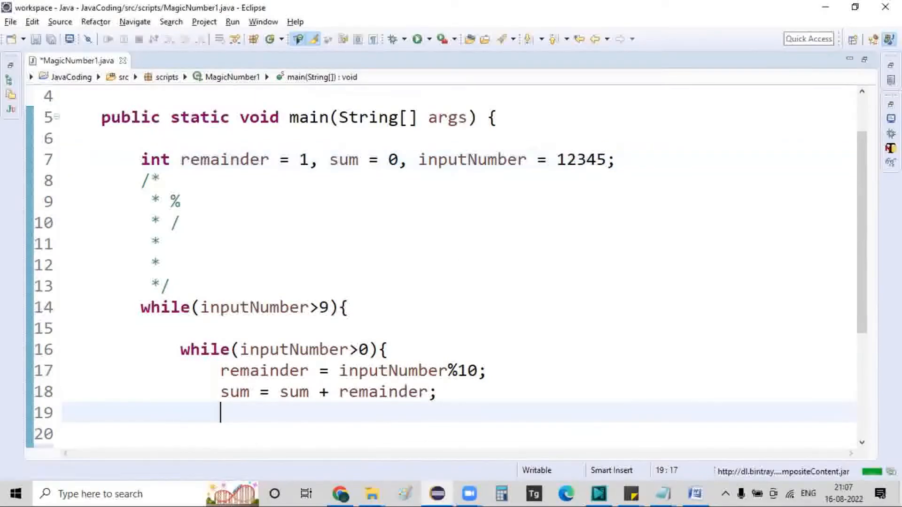
{"action": "type", "text": "inputNumbe"}
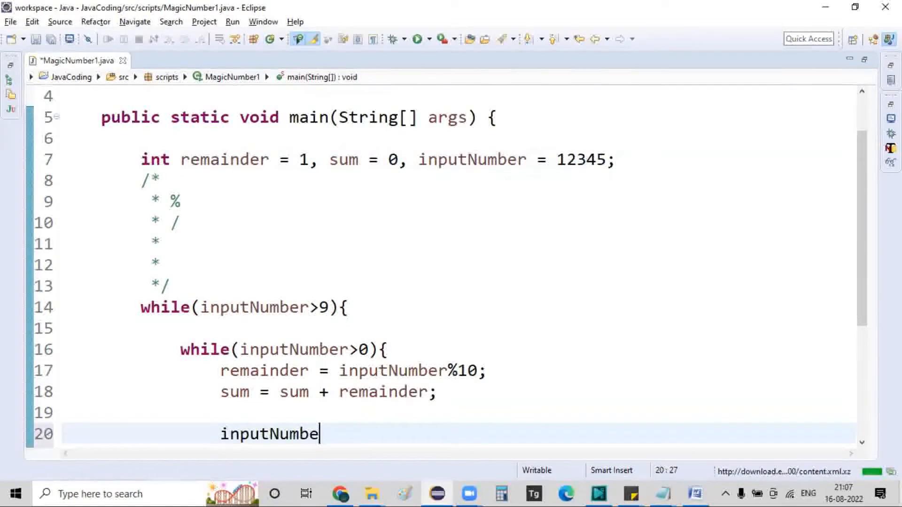
{"action": "type", "text": "r = inpu"}
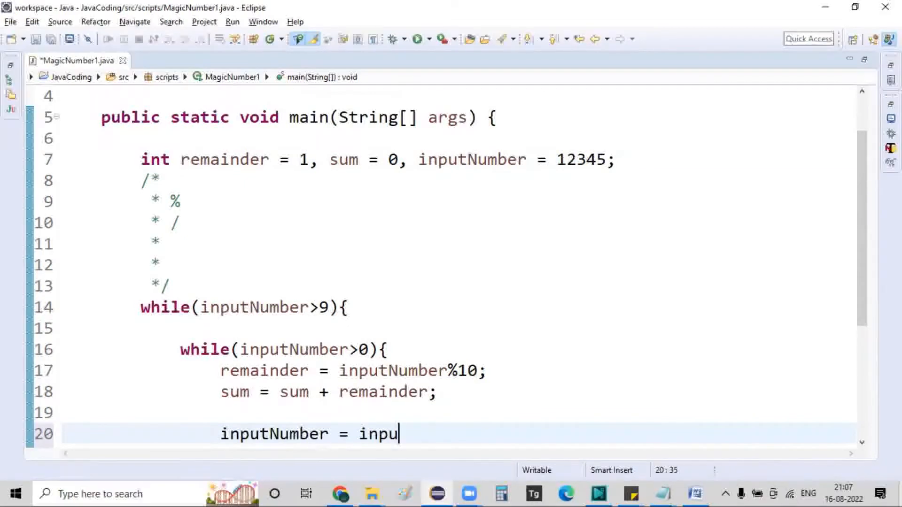
{"action": "type", "text": "tNumber"}
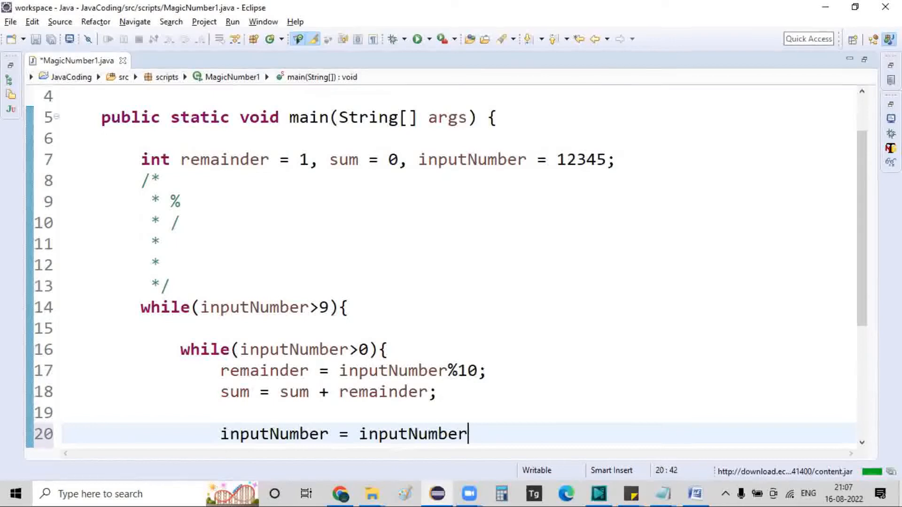
{"action": "type", "text": "/10;"}
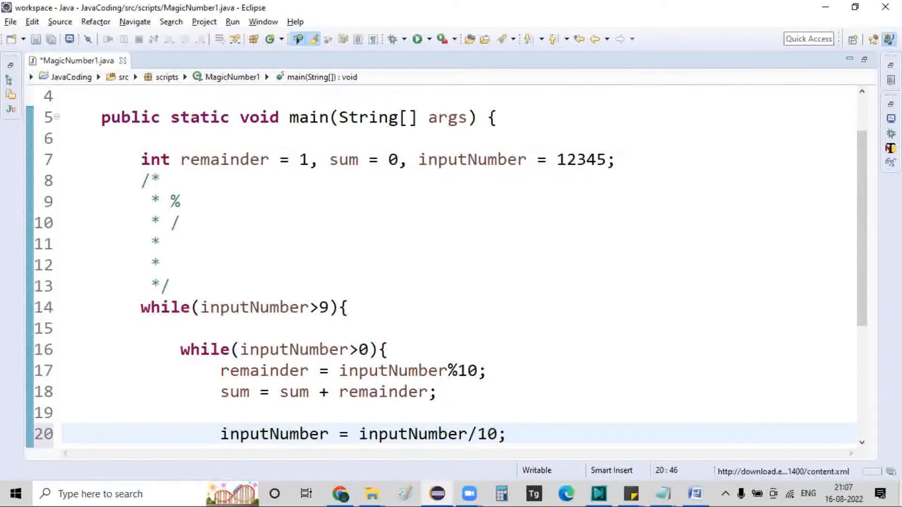
{"action": "left_click", "coordinate": [507, 434]}
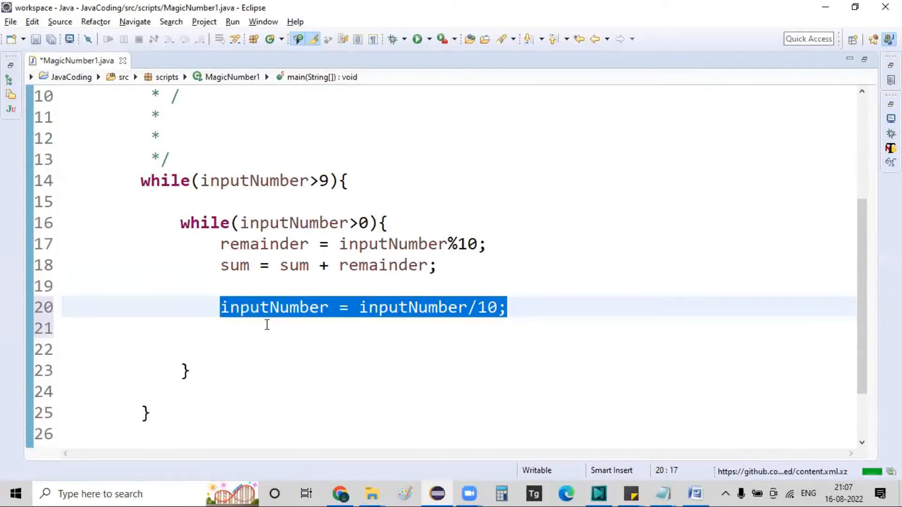
{"action": "mouse_move", "coordinate": [256, 283]}
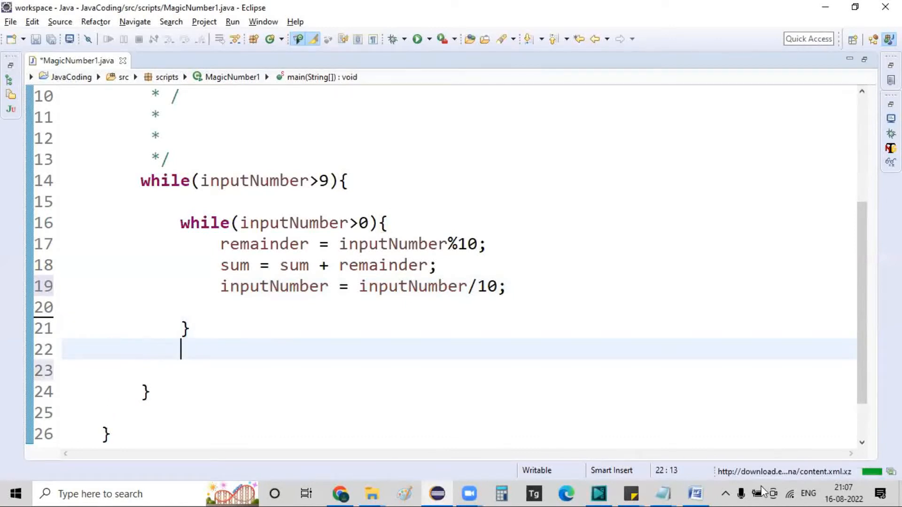
Add inputNumber=sum; and sum=0; below the inner while loop, checking inputNumber's uses
{"action": "type", "text": "inp"}
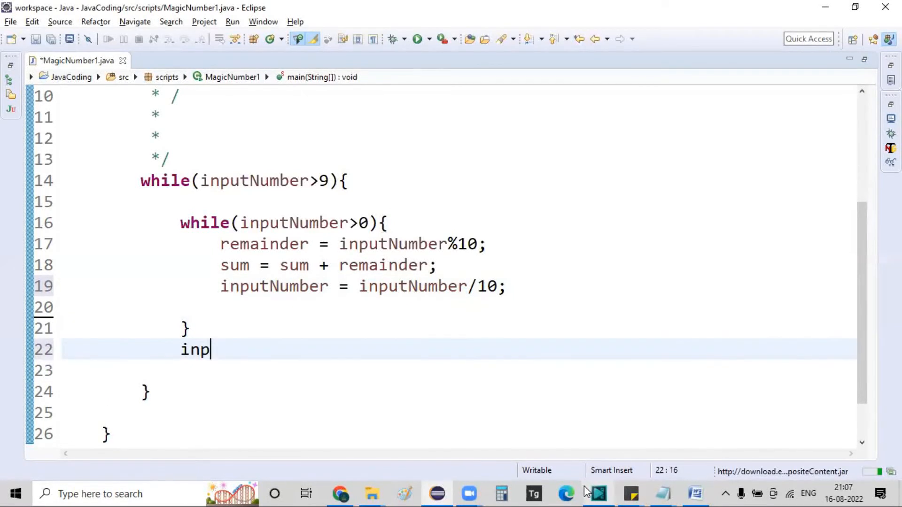
{"action": "type", "text": "utNumber="}
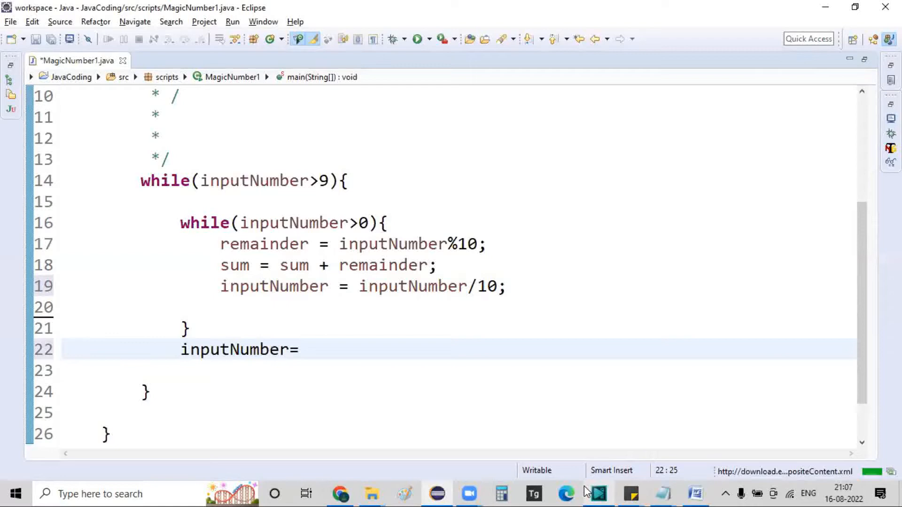
{"action": "type", "text": "sum;"}
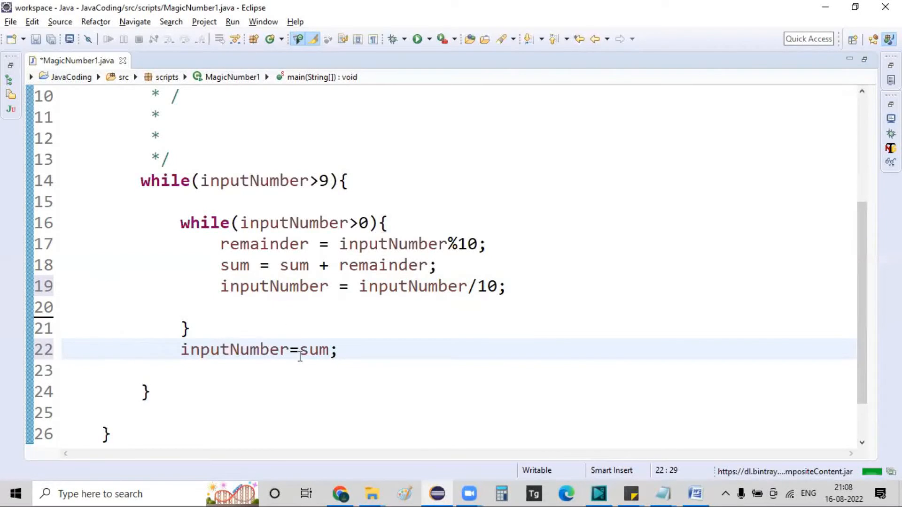
{"action": "double_click", "coordinate": [315, 349]}
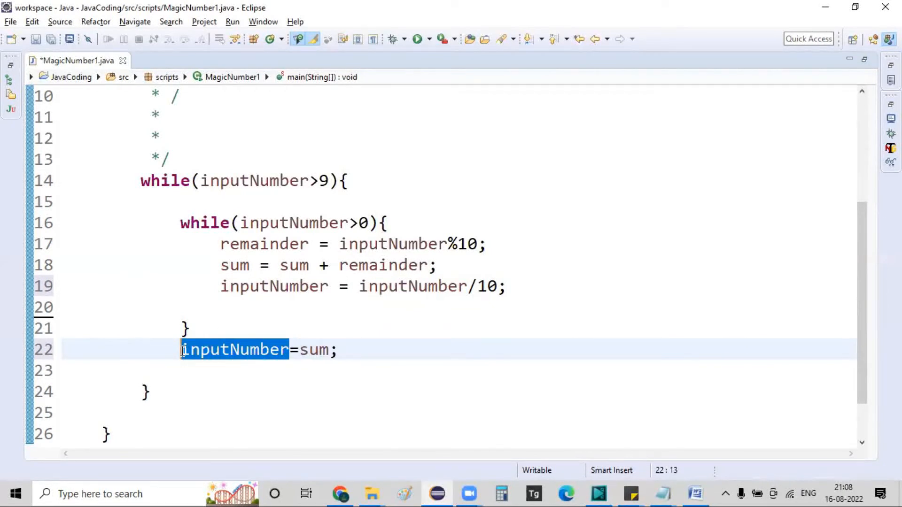
{"action": "double_click", "coordinate": [233, 349]}
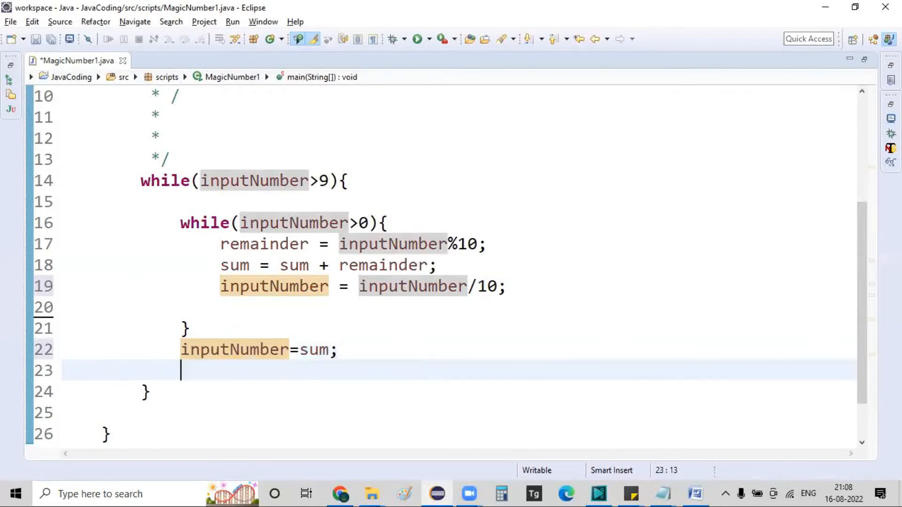
{"action": "type", "text": "sum=0;"}
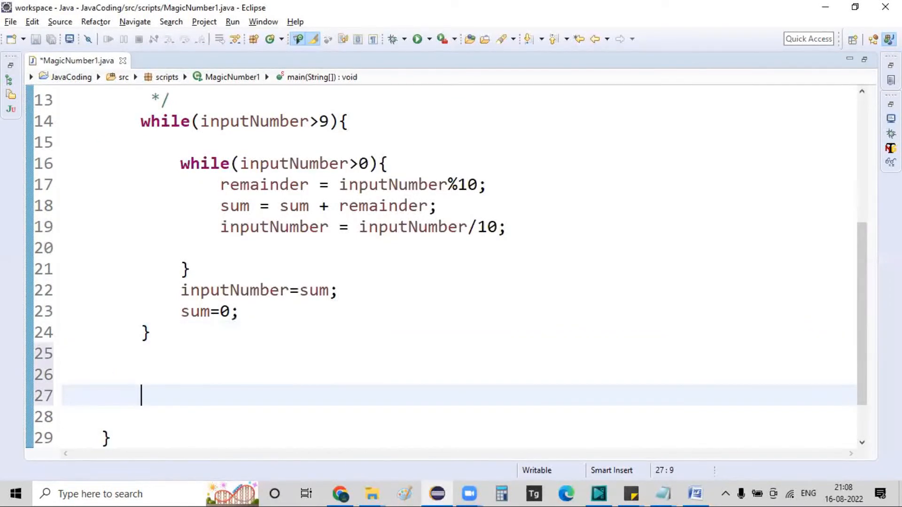
Add if (inputNumber == 1) printing that the given number is a magic number
{"action": "type", "text": "if(inp"}
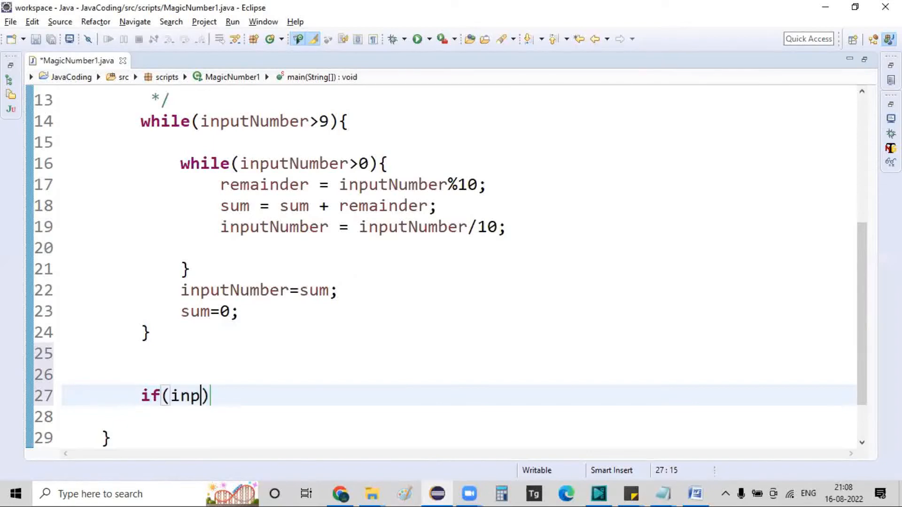
{"action": "type", "text": "utNumber"}
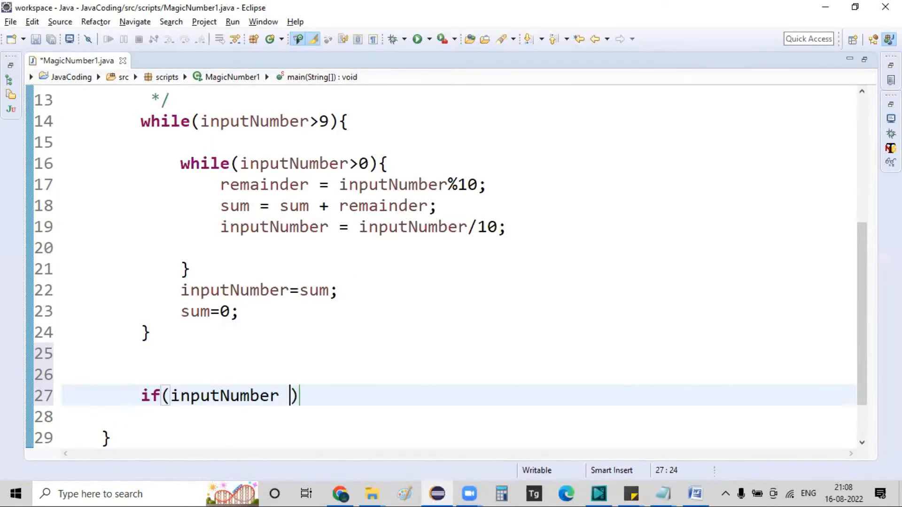
{"action": "type", "text": "== 1"}
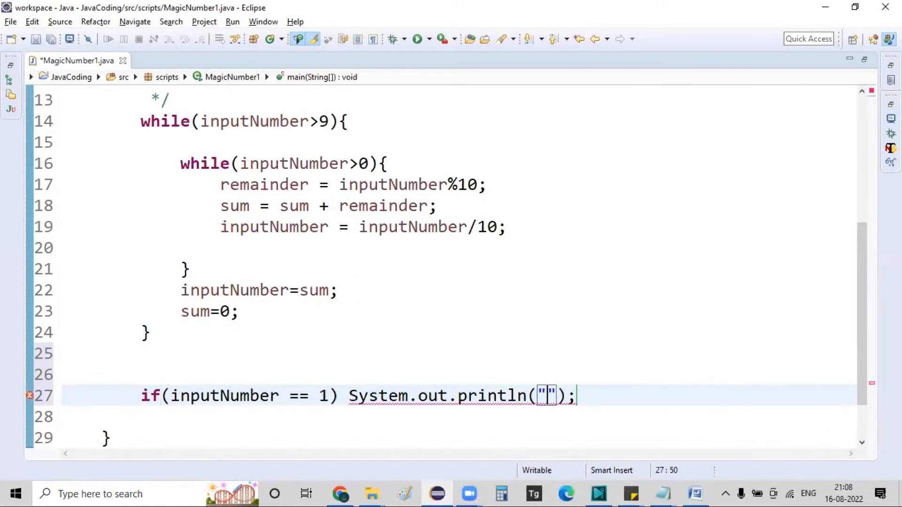
{"action": "type", "text": "give no is a ma"}
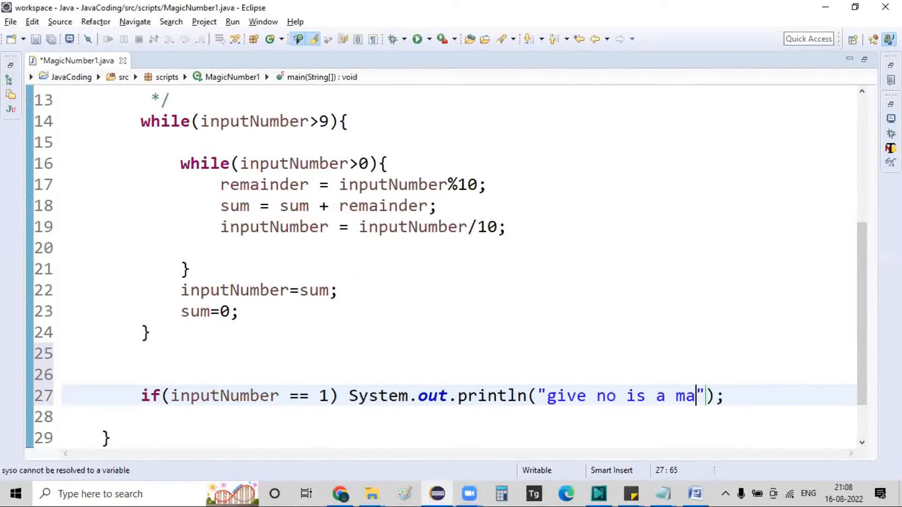
{"action": "type", "text": "gic number"}
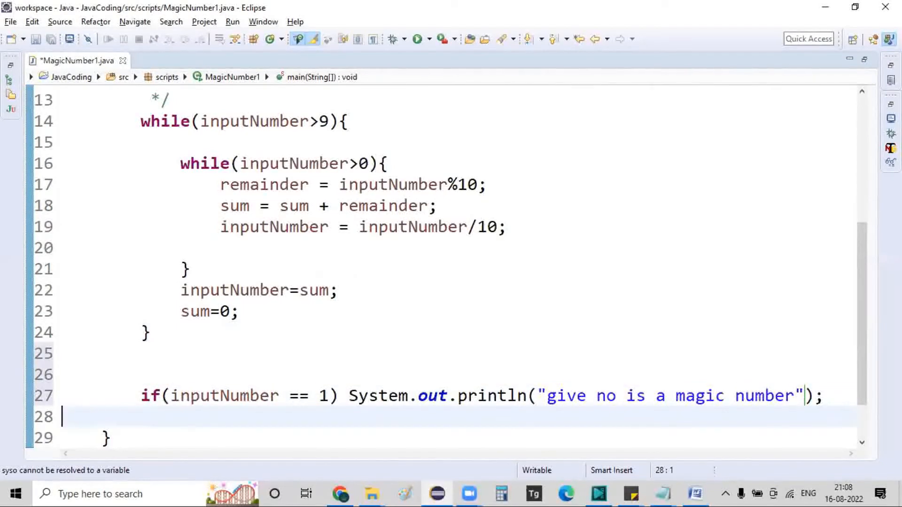
Add an else branch printing "given number is not a magic number"
{"action": "type", "text": "else"}
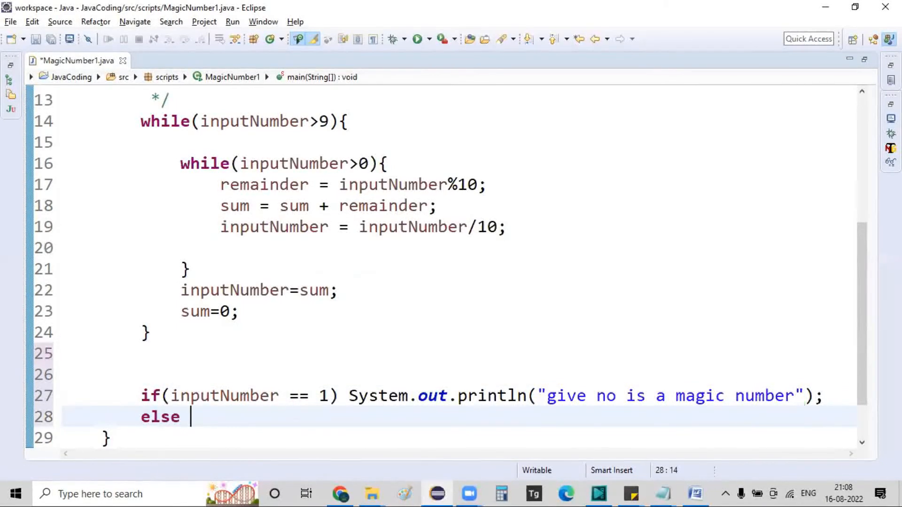
{"action": "type", "text": "System.out.println(\"g\");"}
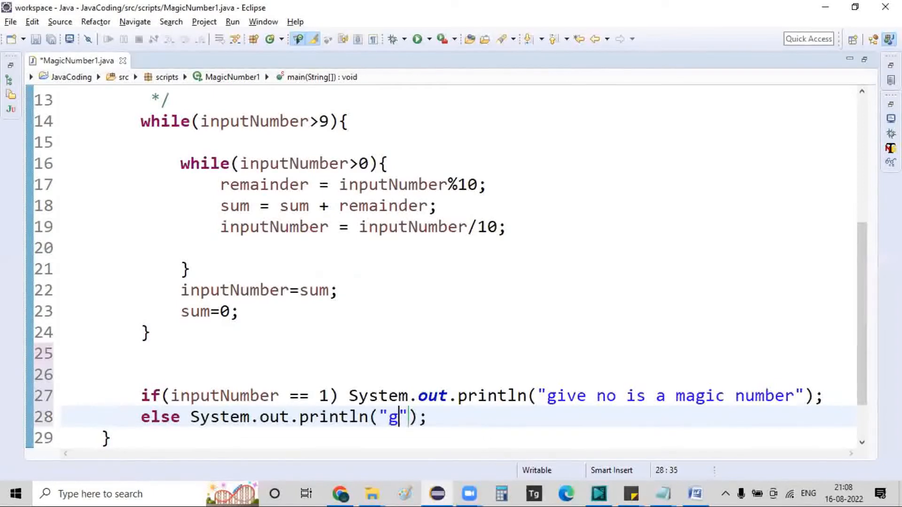
{"action": "type", "text": "iven number is no"}
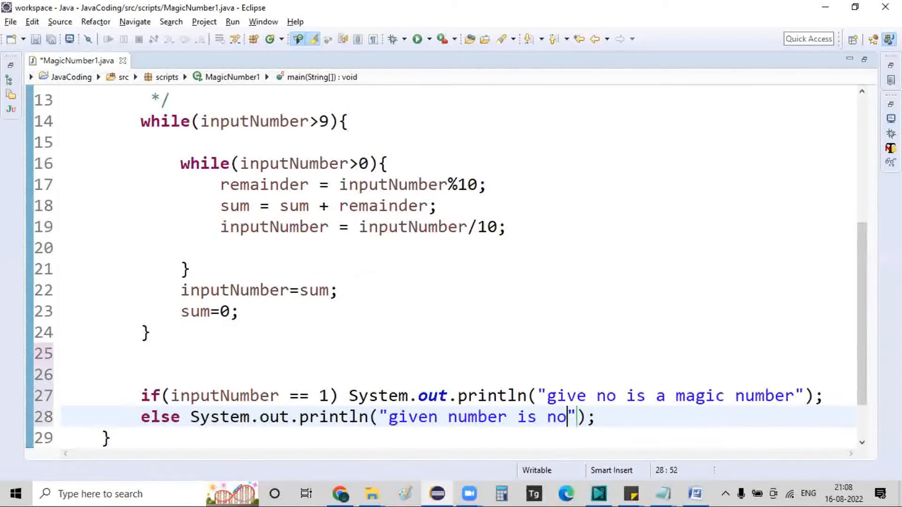
{"action": "type", "text": "t a magic"}
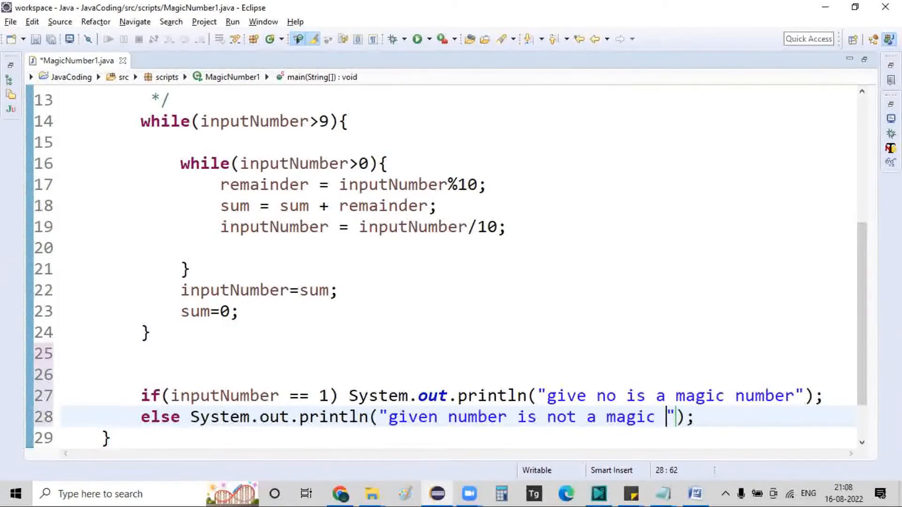
{"action": "type", "text": "number"}
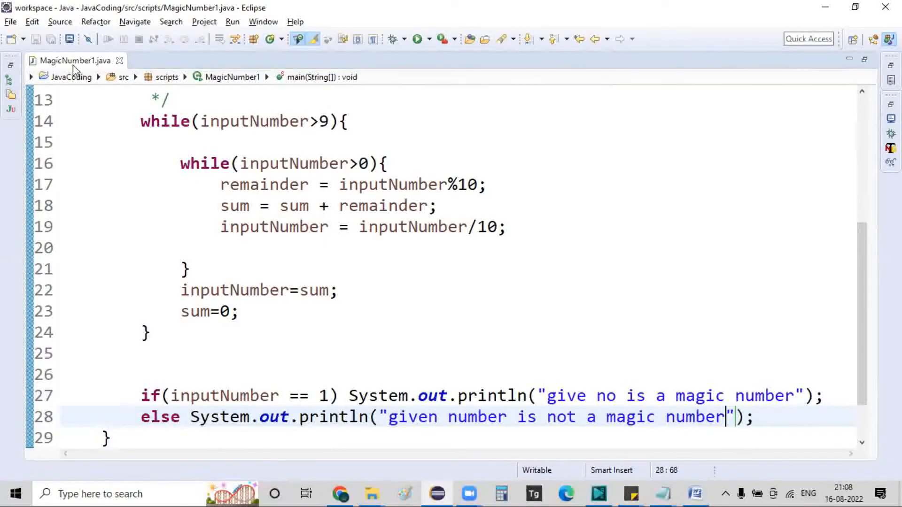
{"action": "mouse_move", "coordinate": [492, 360]}
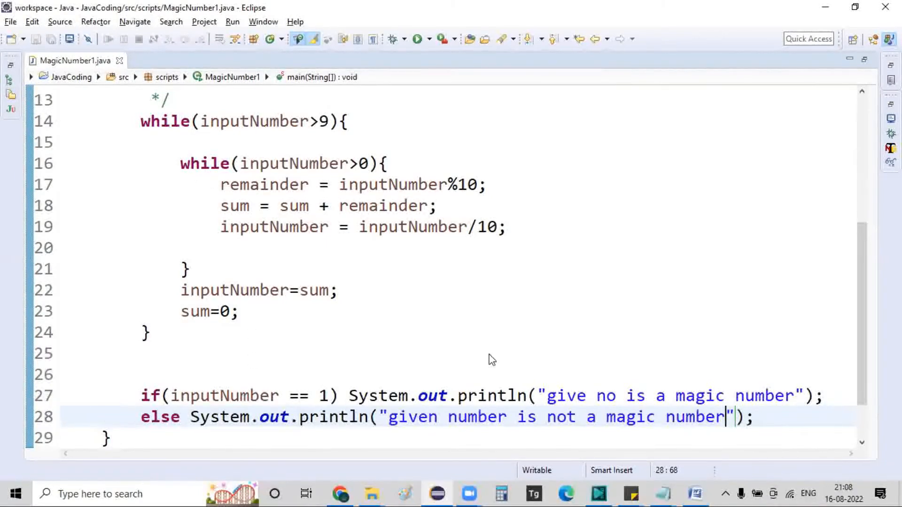
Run MagicNumber1 with inputNumber 10, then right-click in the outer while loop code
{"action": "left_click", "coordinate": [416, 38]}
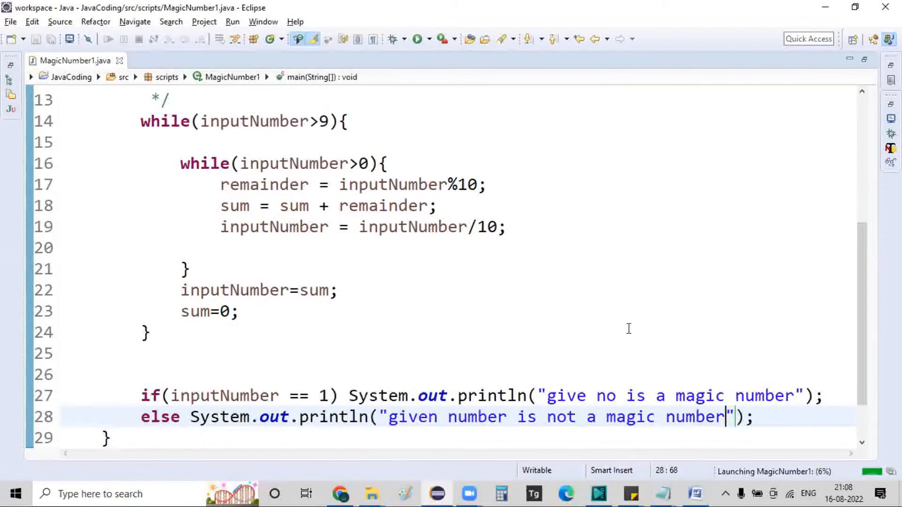
{"action": "left_click", "coordinate": [418, 39]}
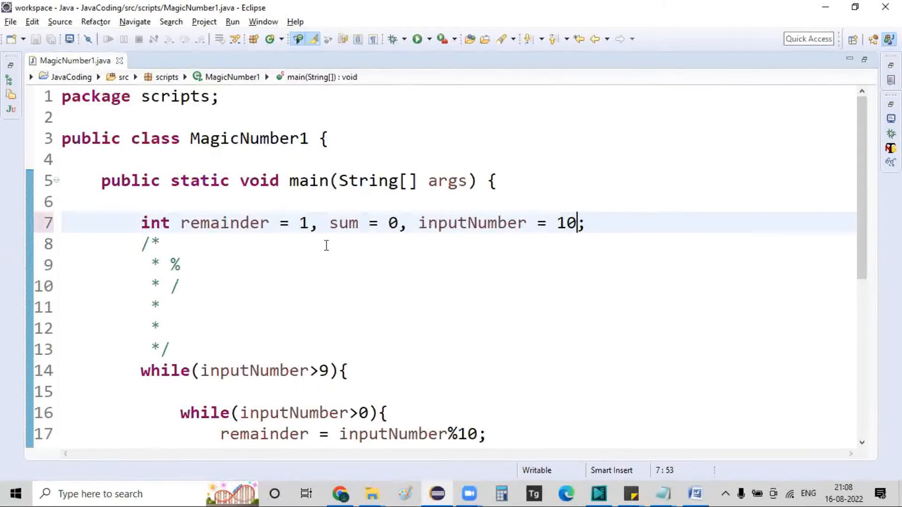
{"action": "right_click", "coordinate": [326, 246]}
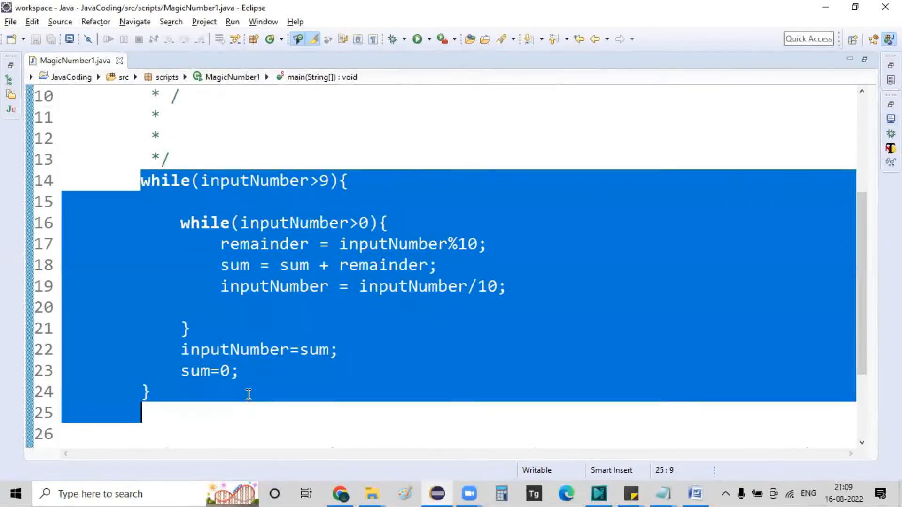
{"action": "scroll", "scroll_direction": "down", "scroll_amount": 3}
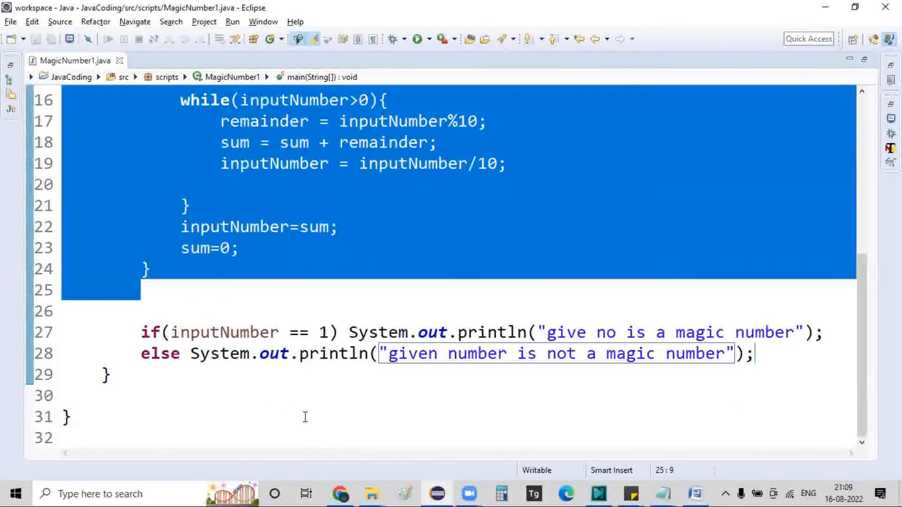
{"action": "scroll", "scroll_direction": "up", "scroll_amount": 3}
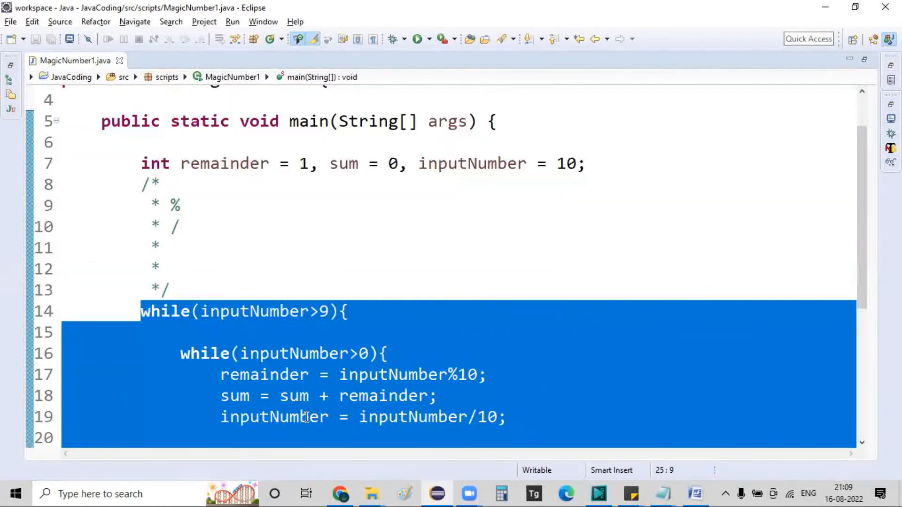